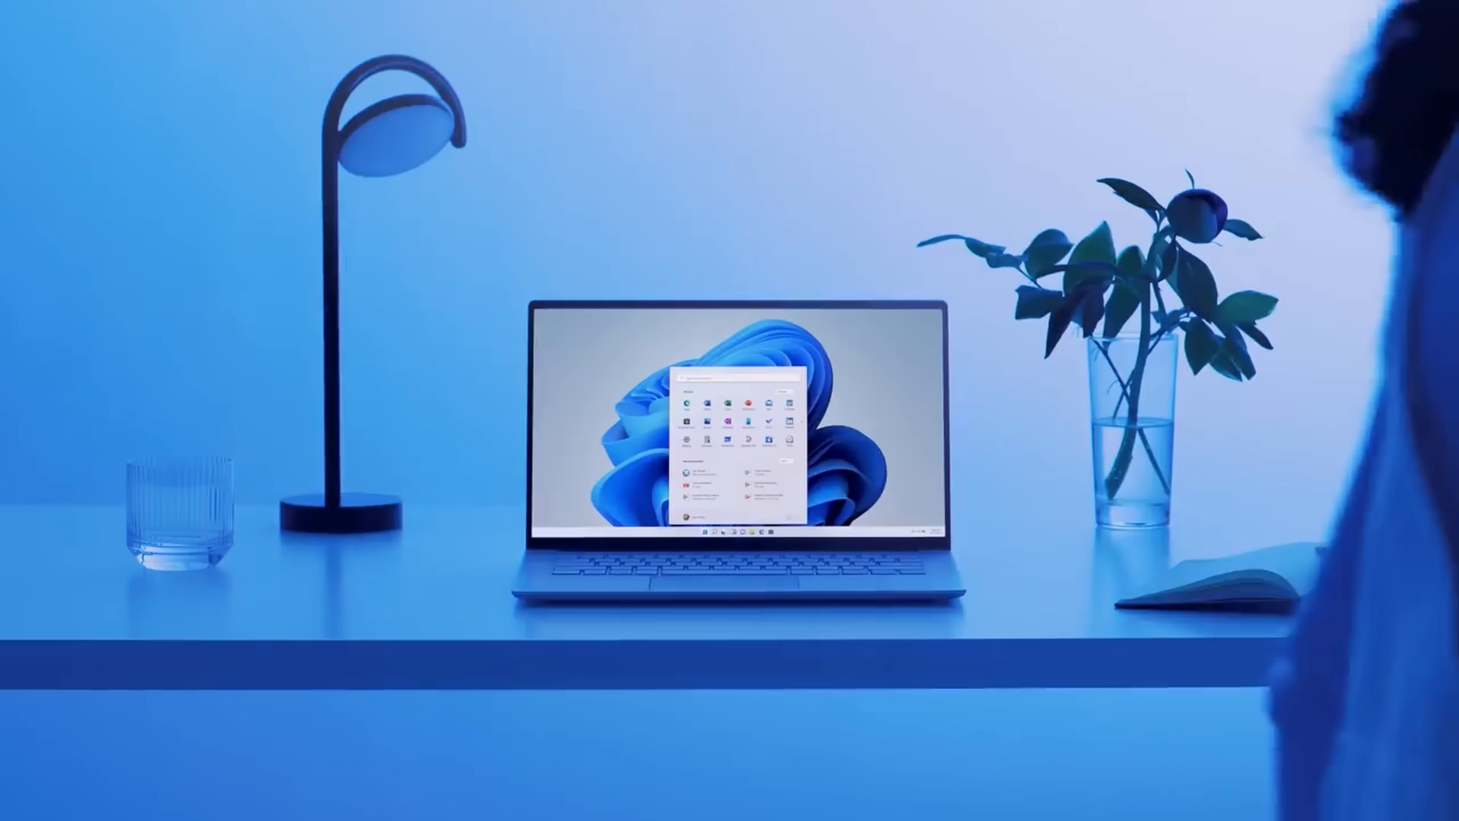
# Step: Launch File Explorer with Win+E so it opens on the Home page
pyautogui.press('Win+E')
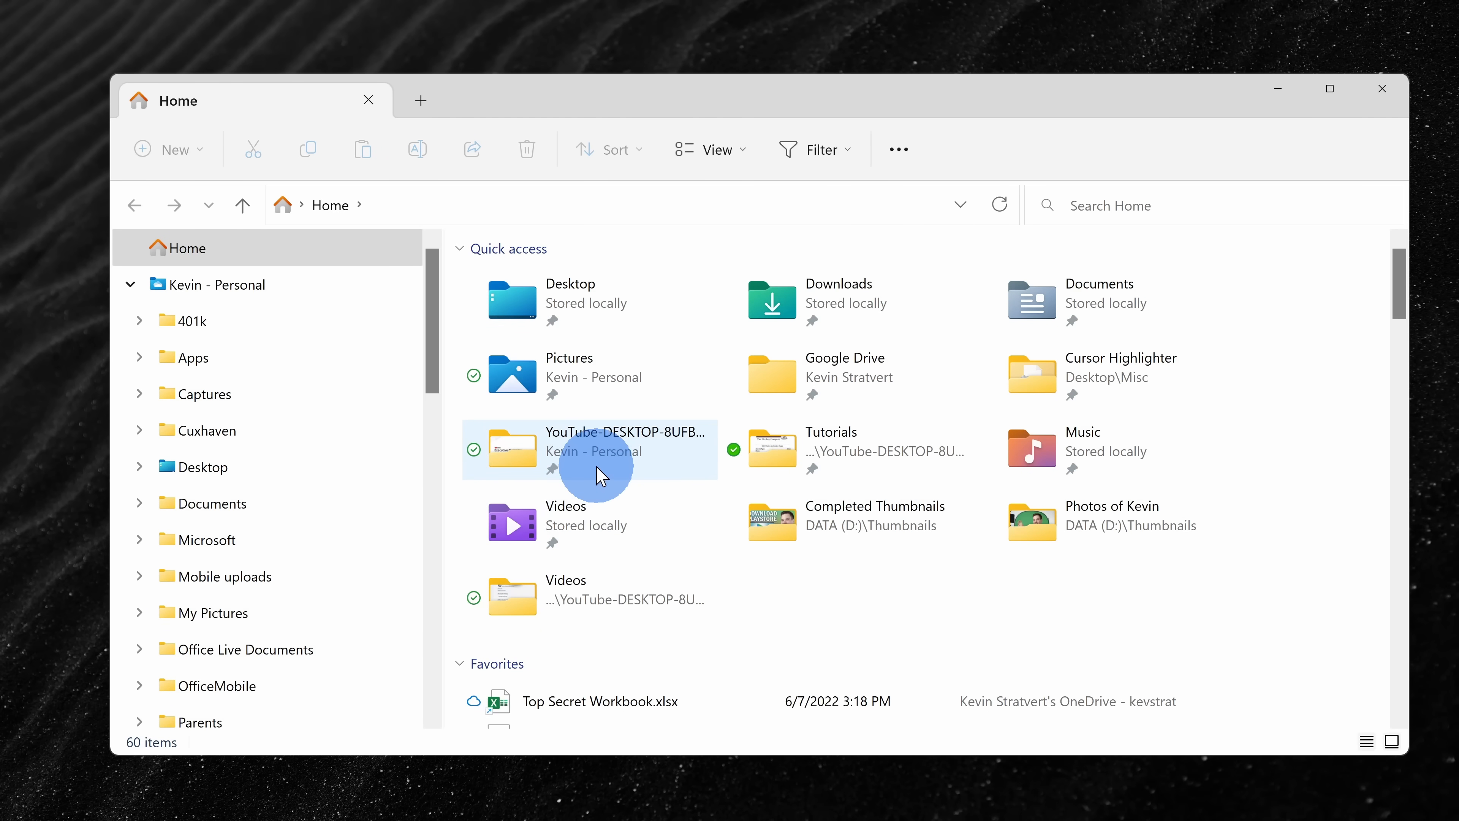
# Step: Show Apps in the first tab, OfficeMobile in a second tab, and Home in a third
pyautogui.click(193, 357)
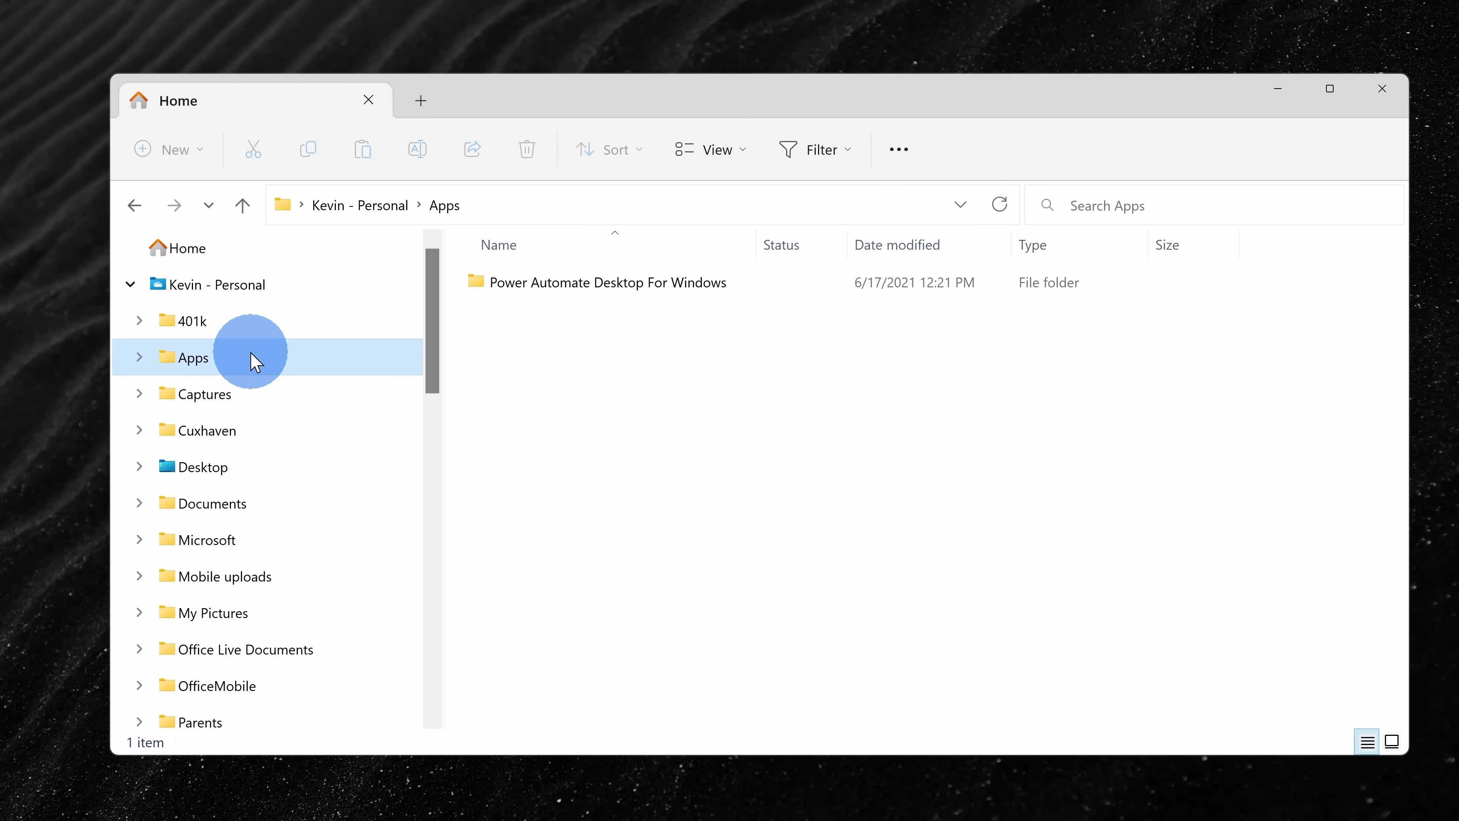
pyautogui.click(421, 100)
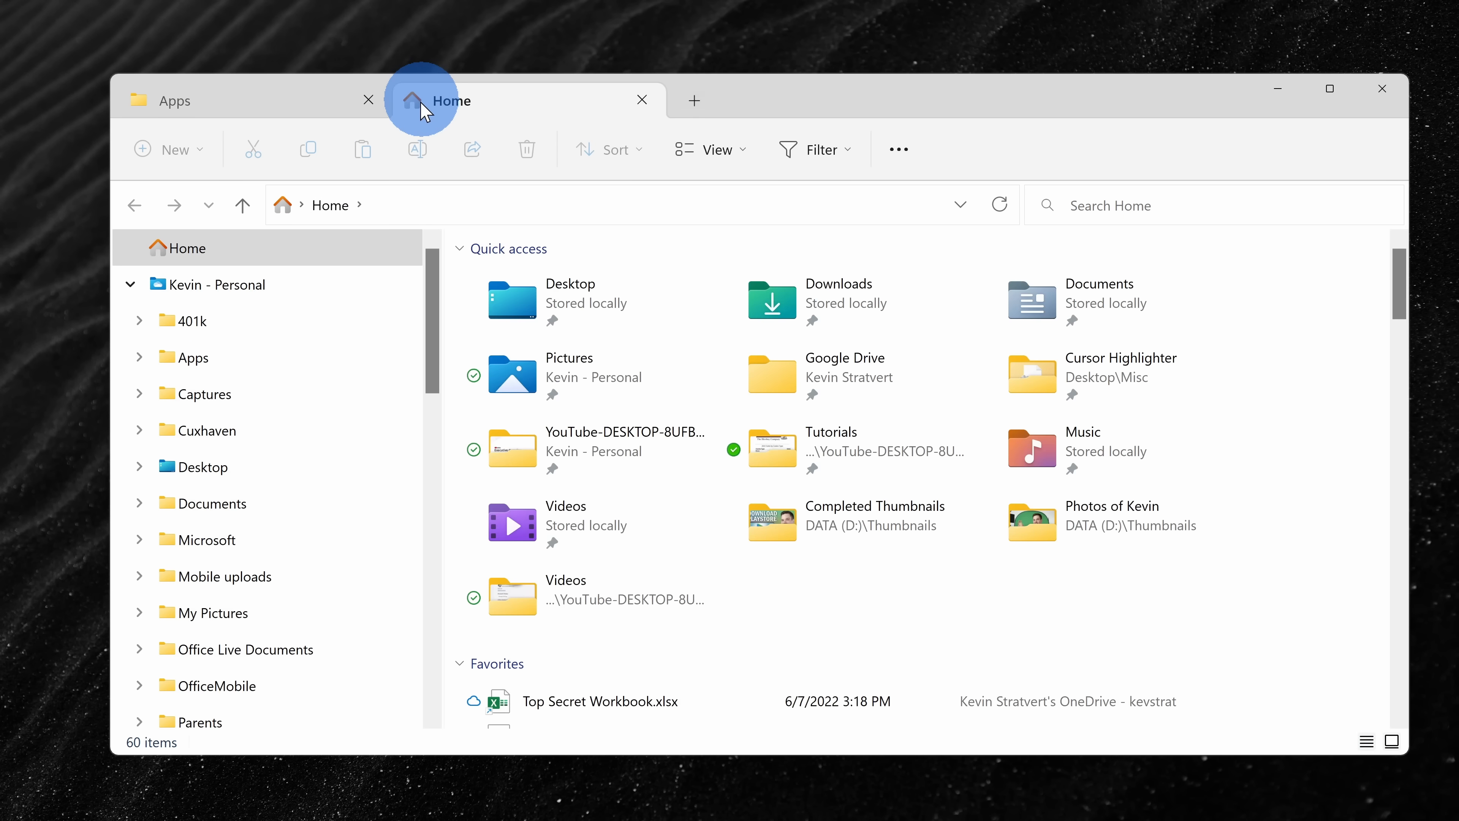
pyautogui.click(216, 686)
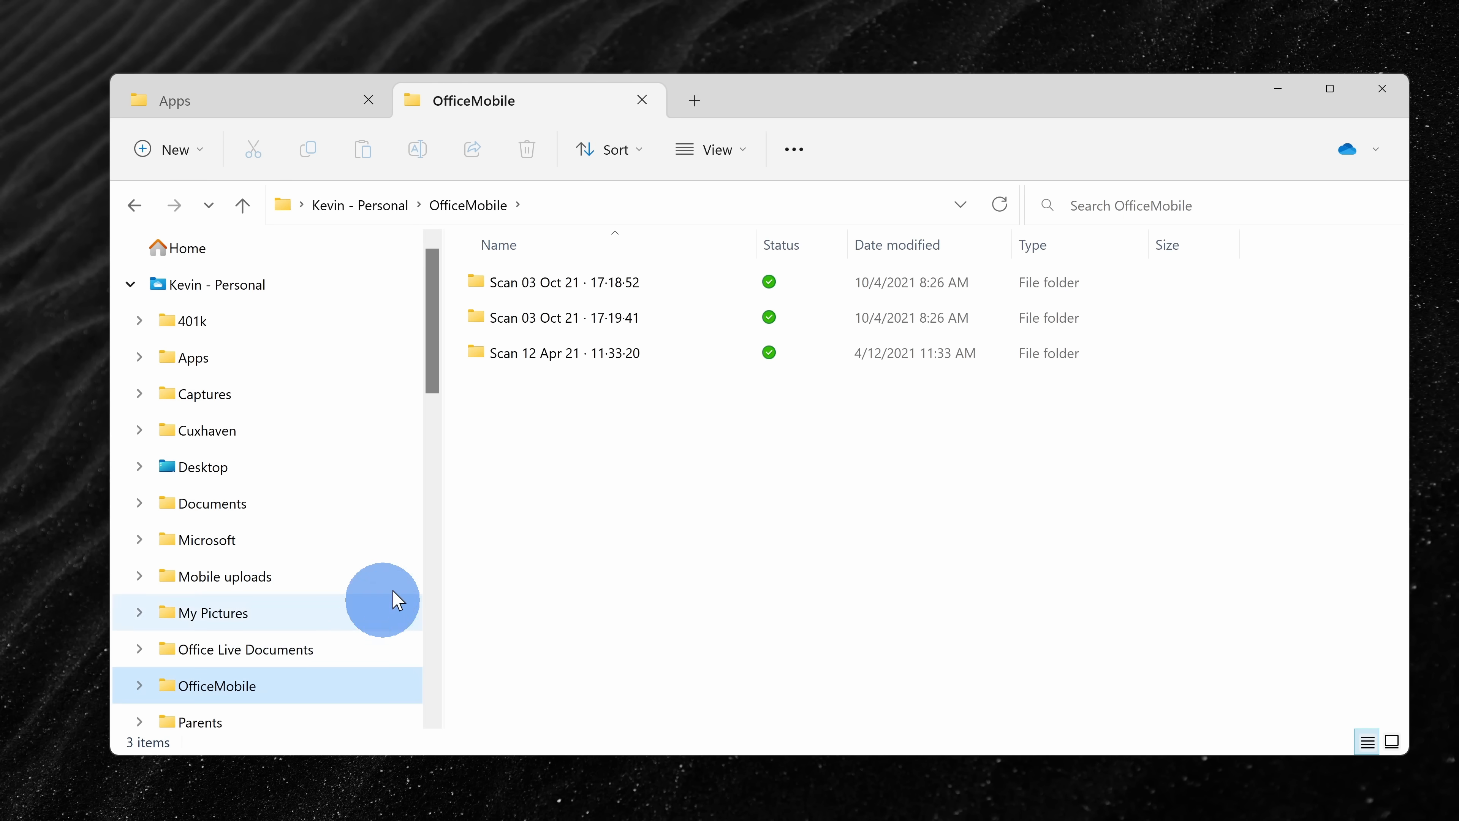
pyautogui.click(695, 100)
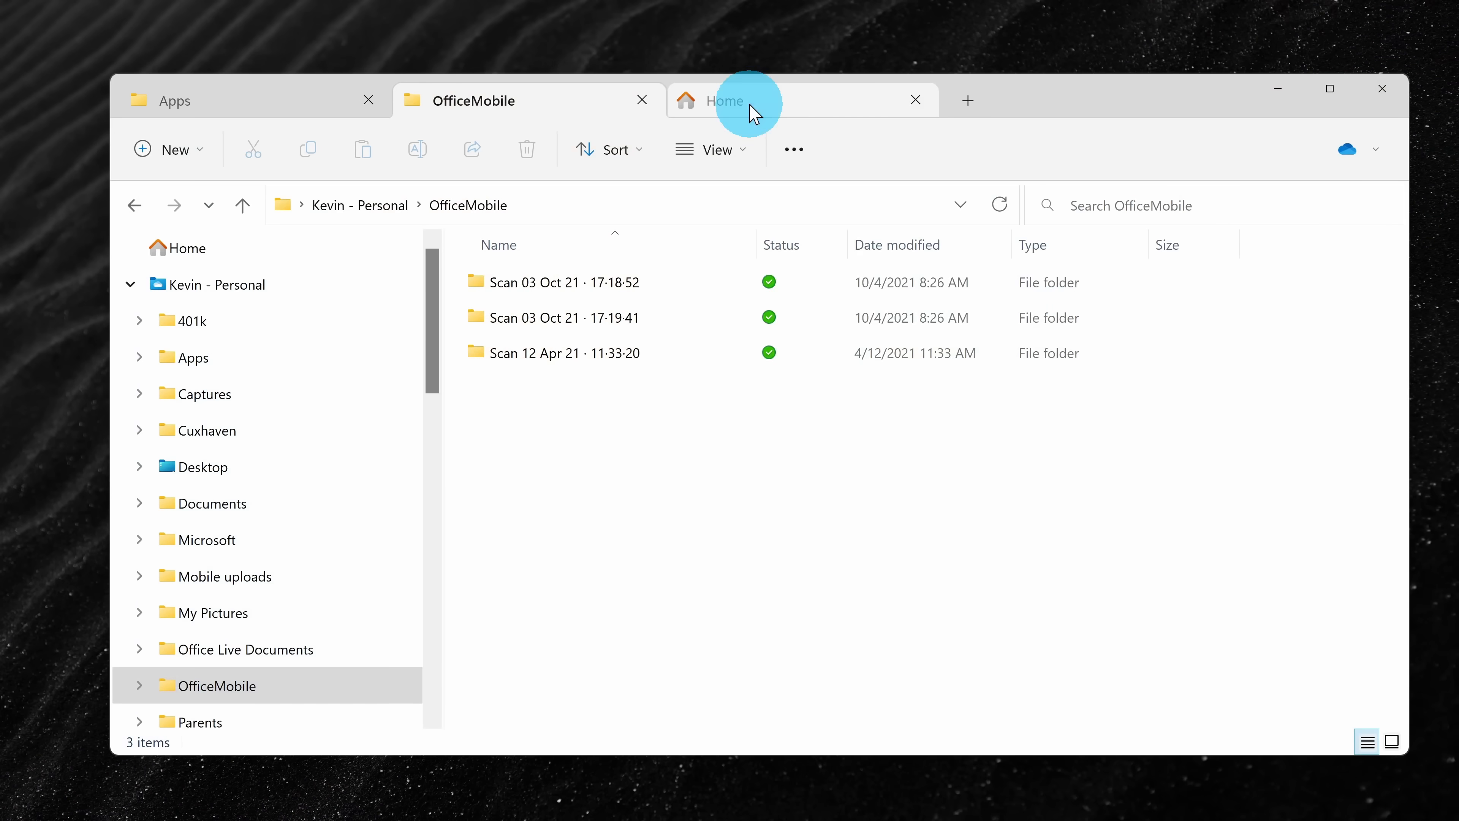
pyautogui.click(725, 100)
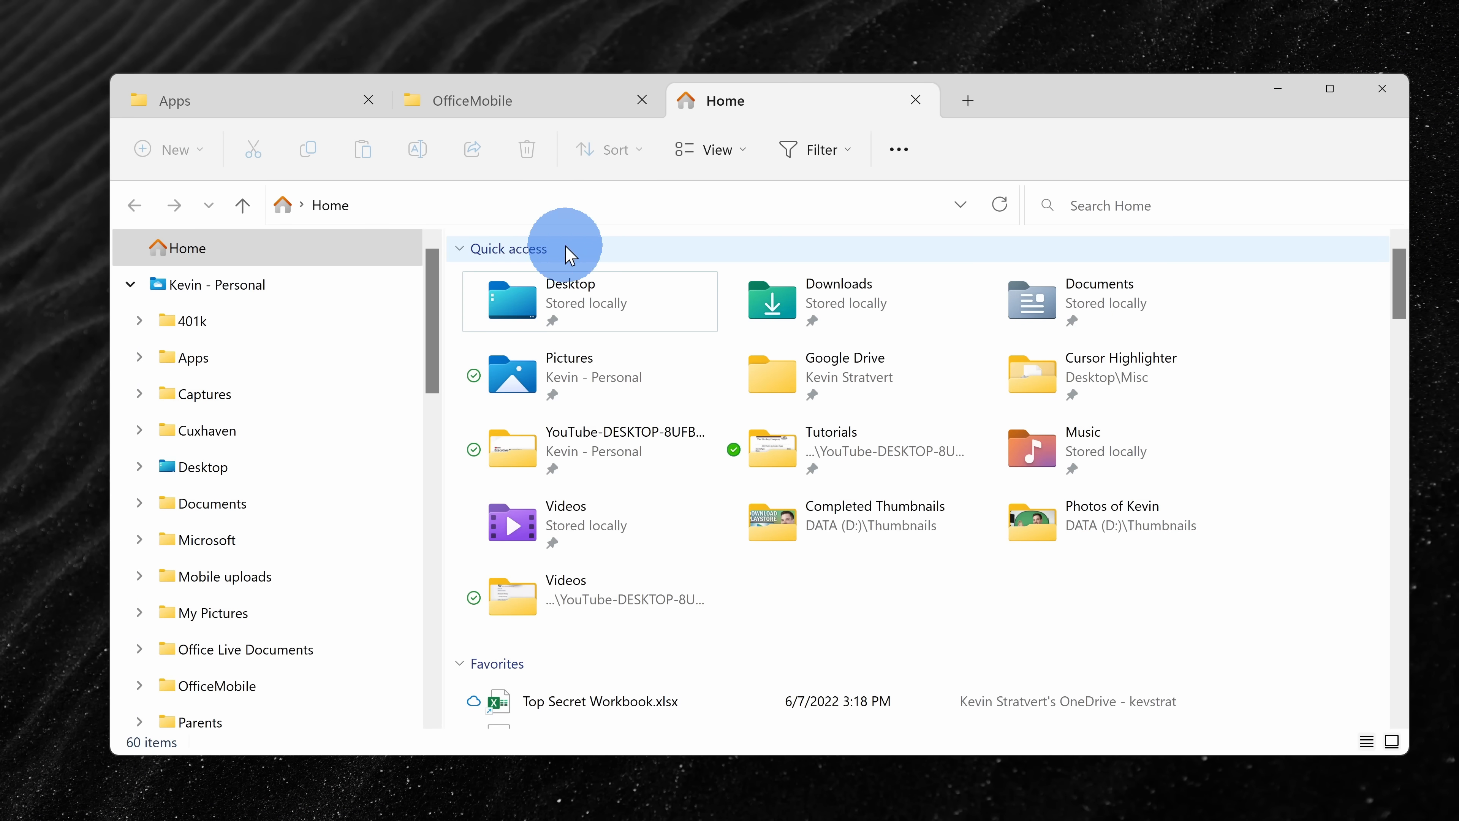
pyautogui.moveTo(705, 595)
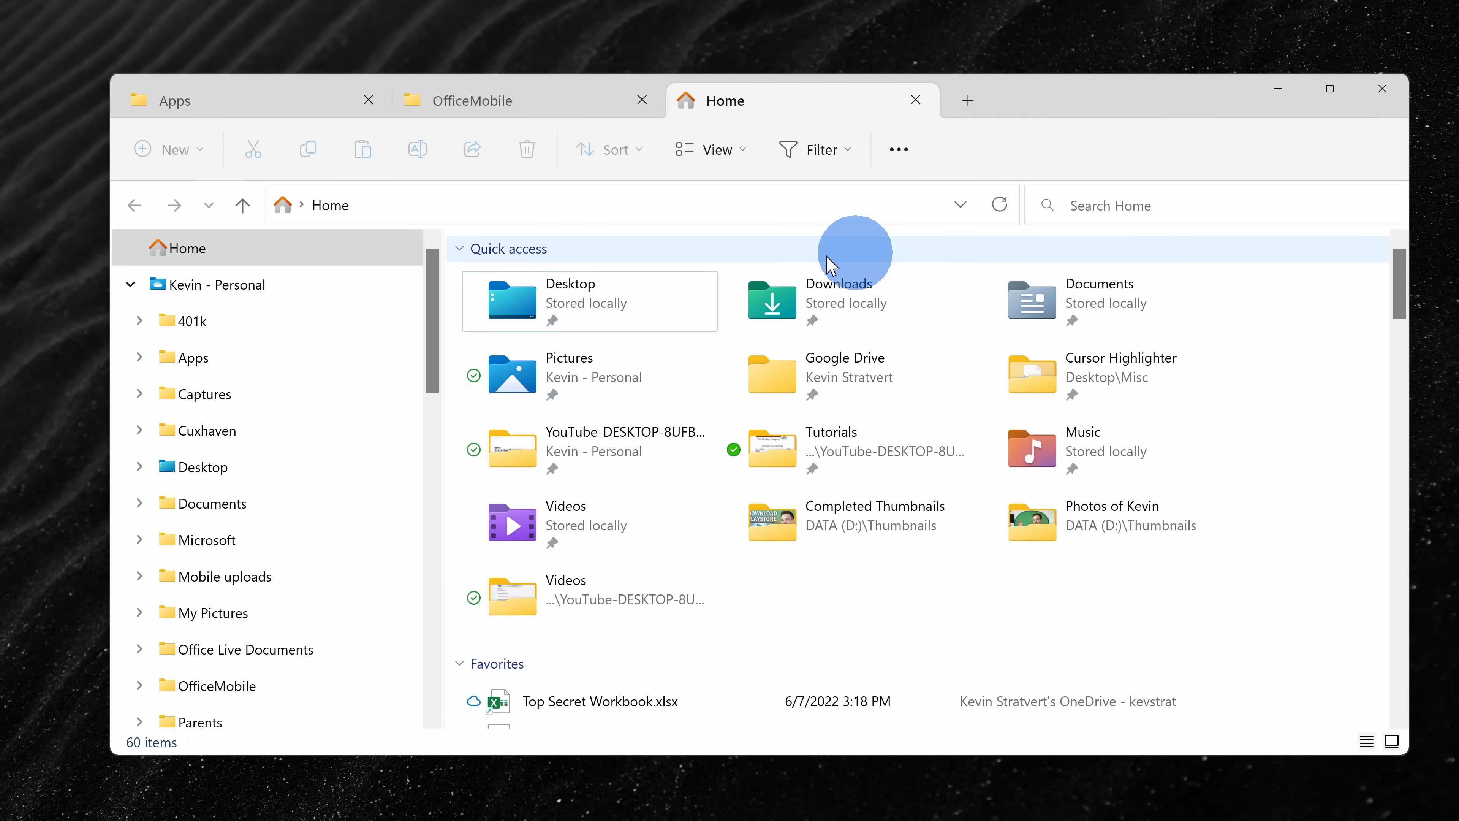
pyautogui.rightClick(193, 357)
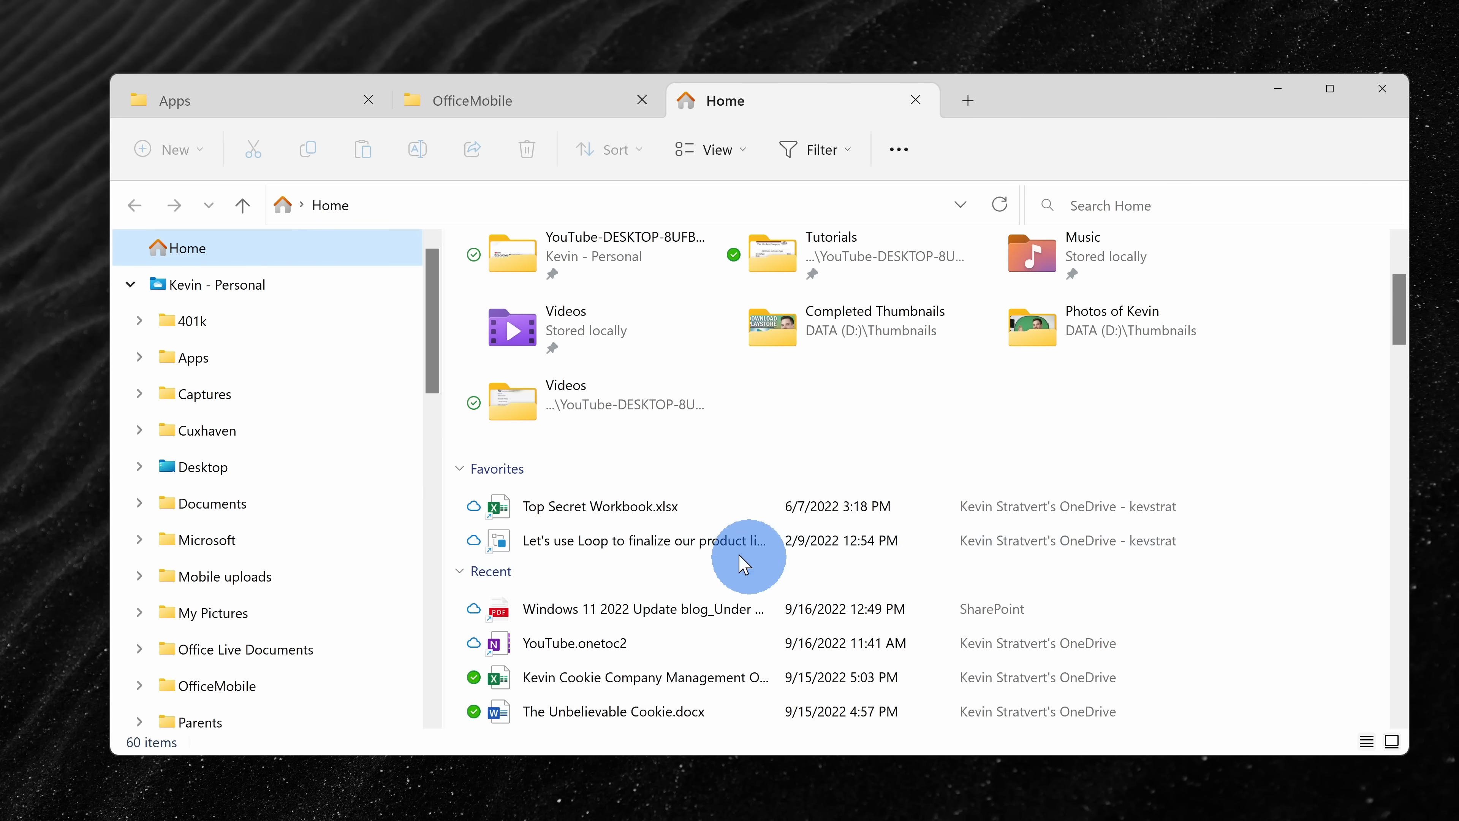
pyautogui.moveTo(674, 529)
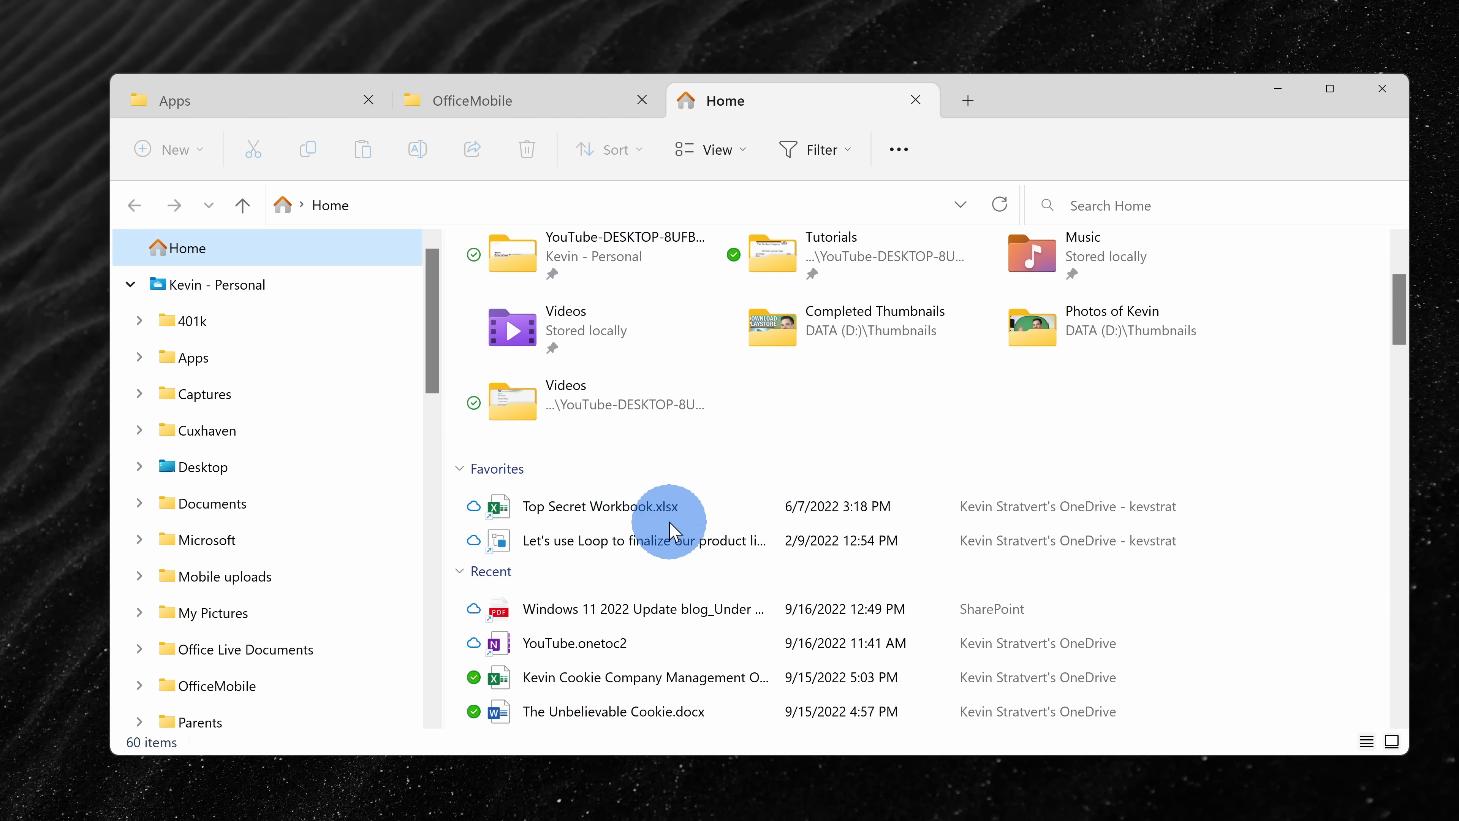
pyautogui.moveTo(734, 543)
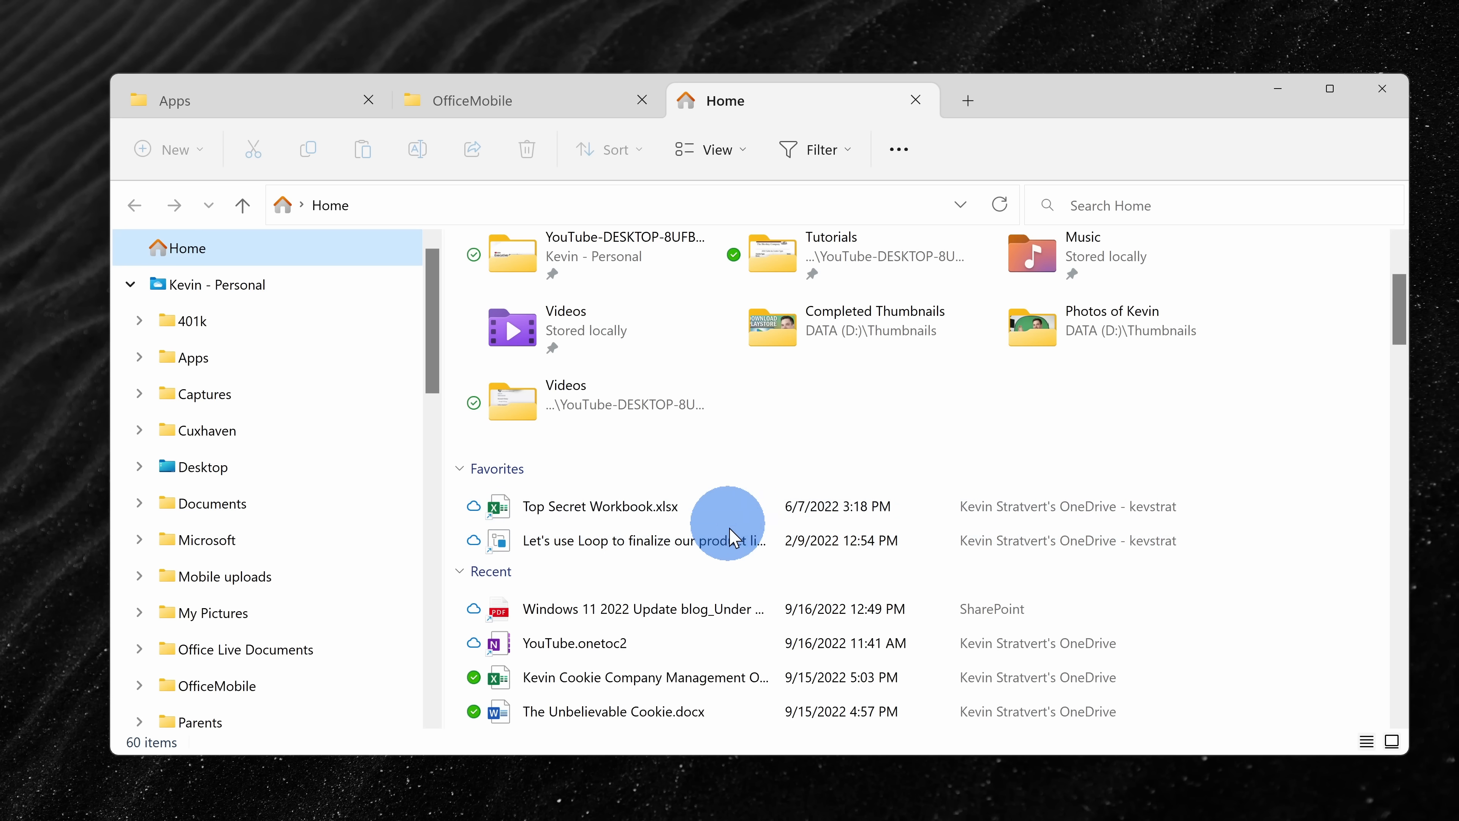
pyautogui.scroll(-3)
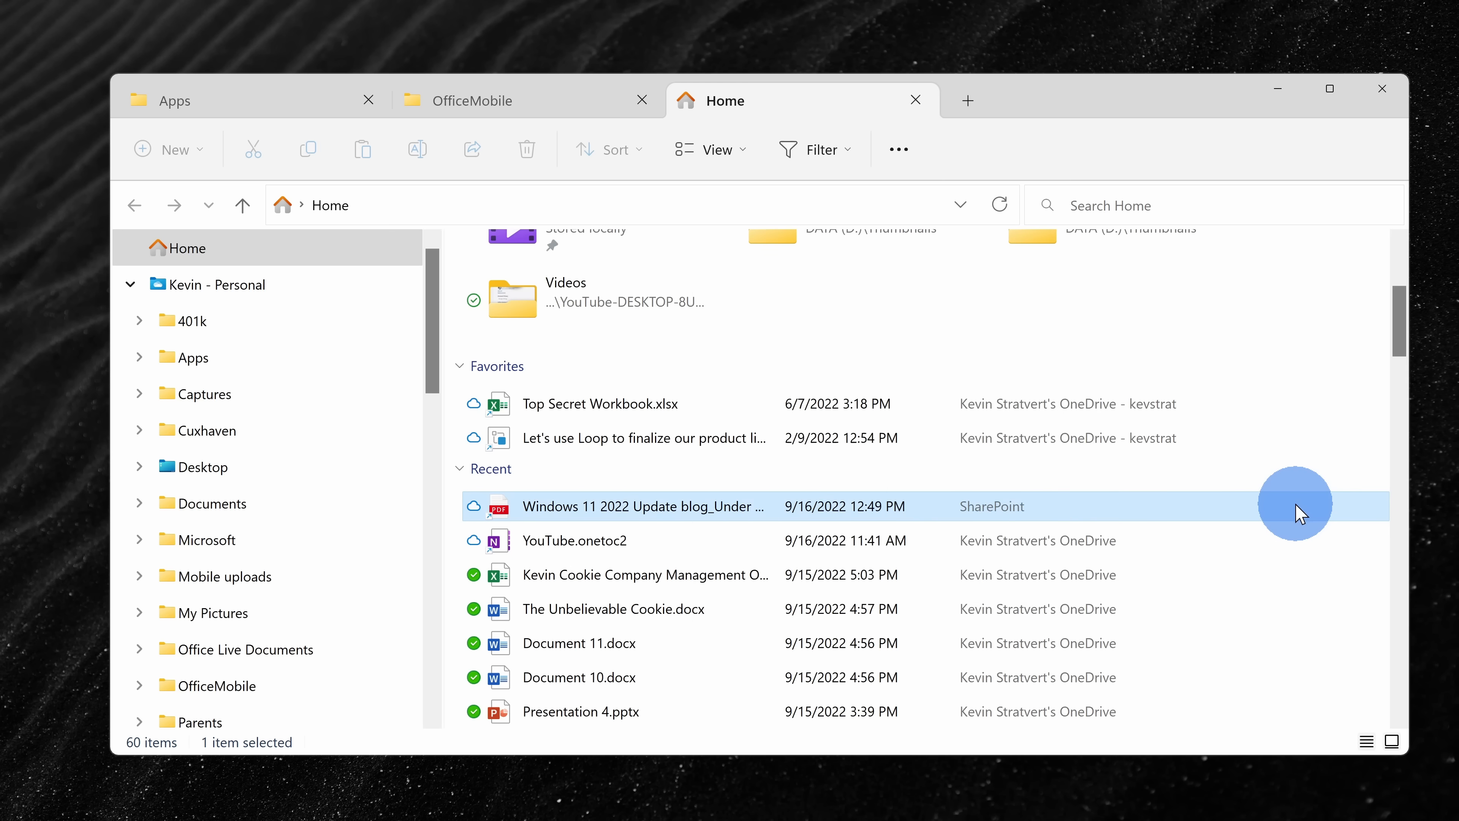
pyautogui.scroll(-3)
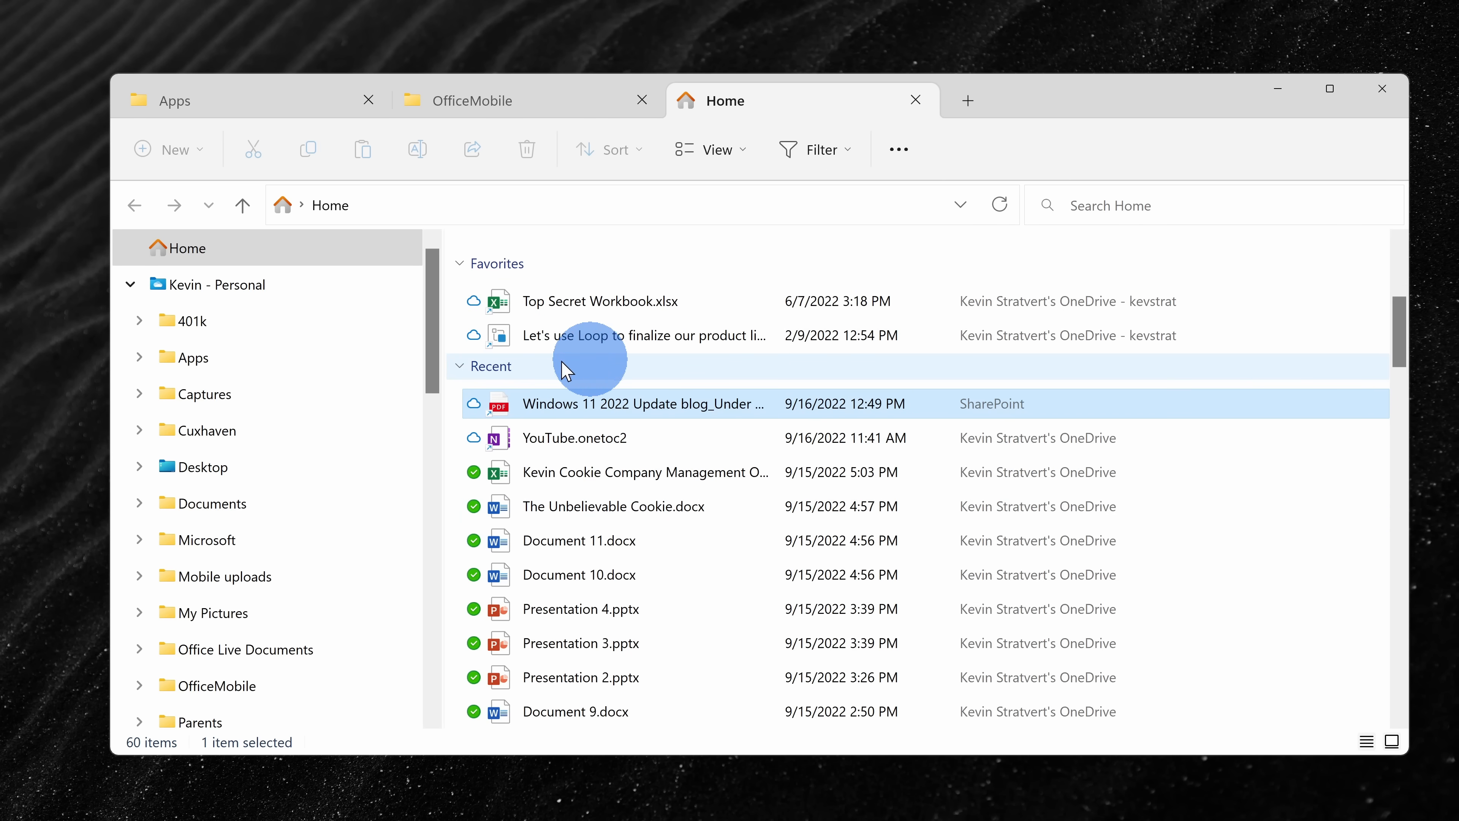
pyautogui.scroll(-3)
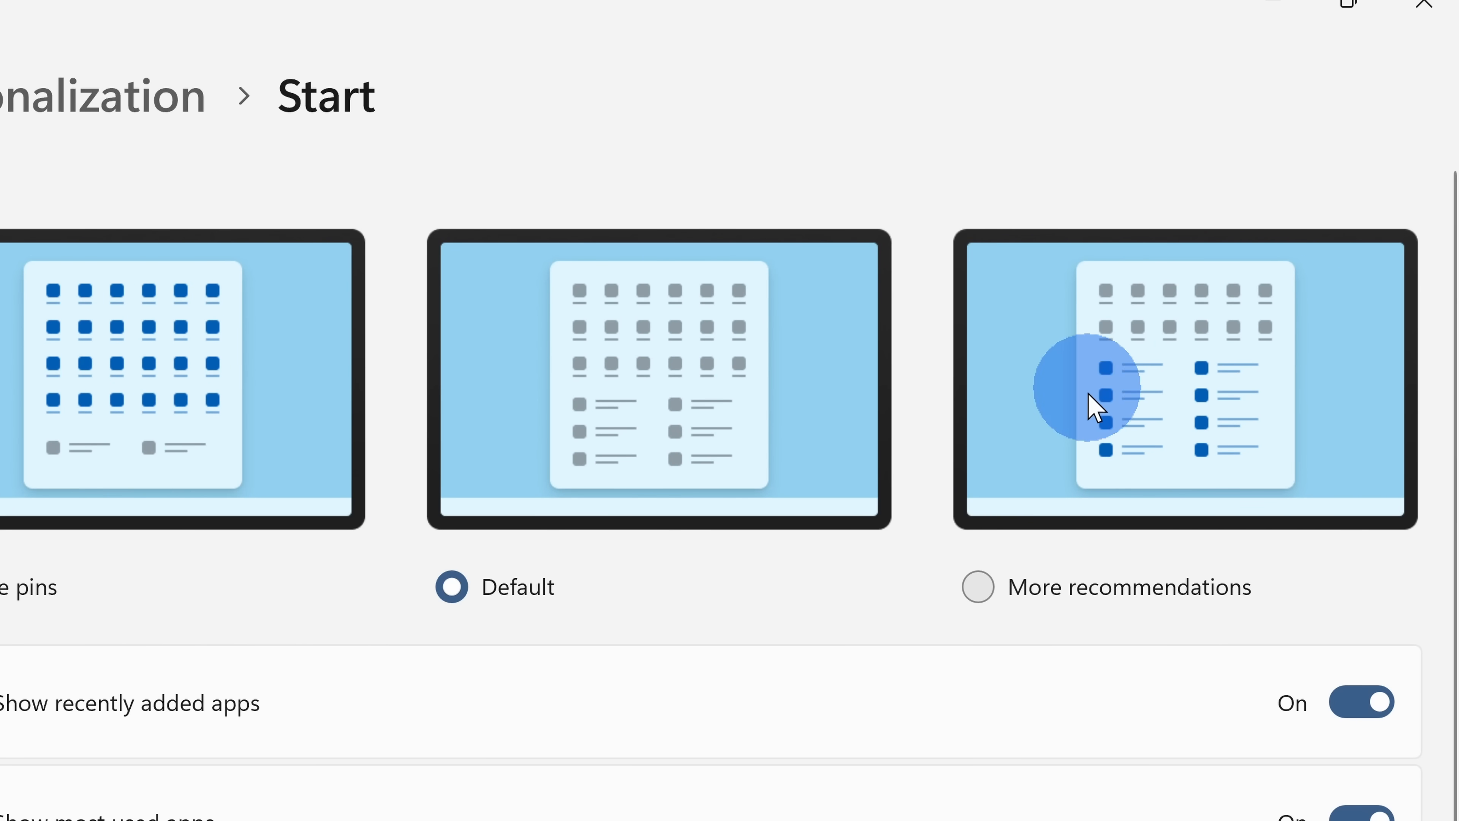
# Step: Scroll the Start personalization page down to the layout options
pyautogui.scroll(-3)
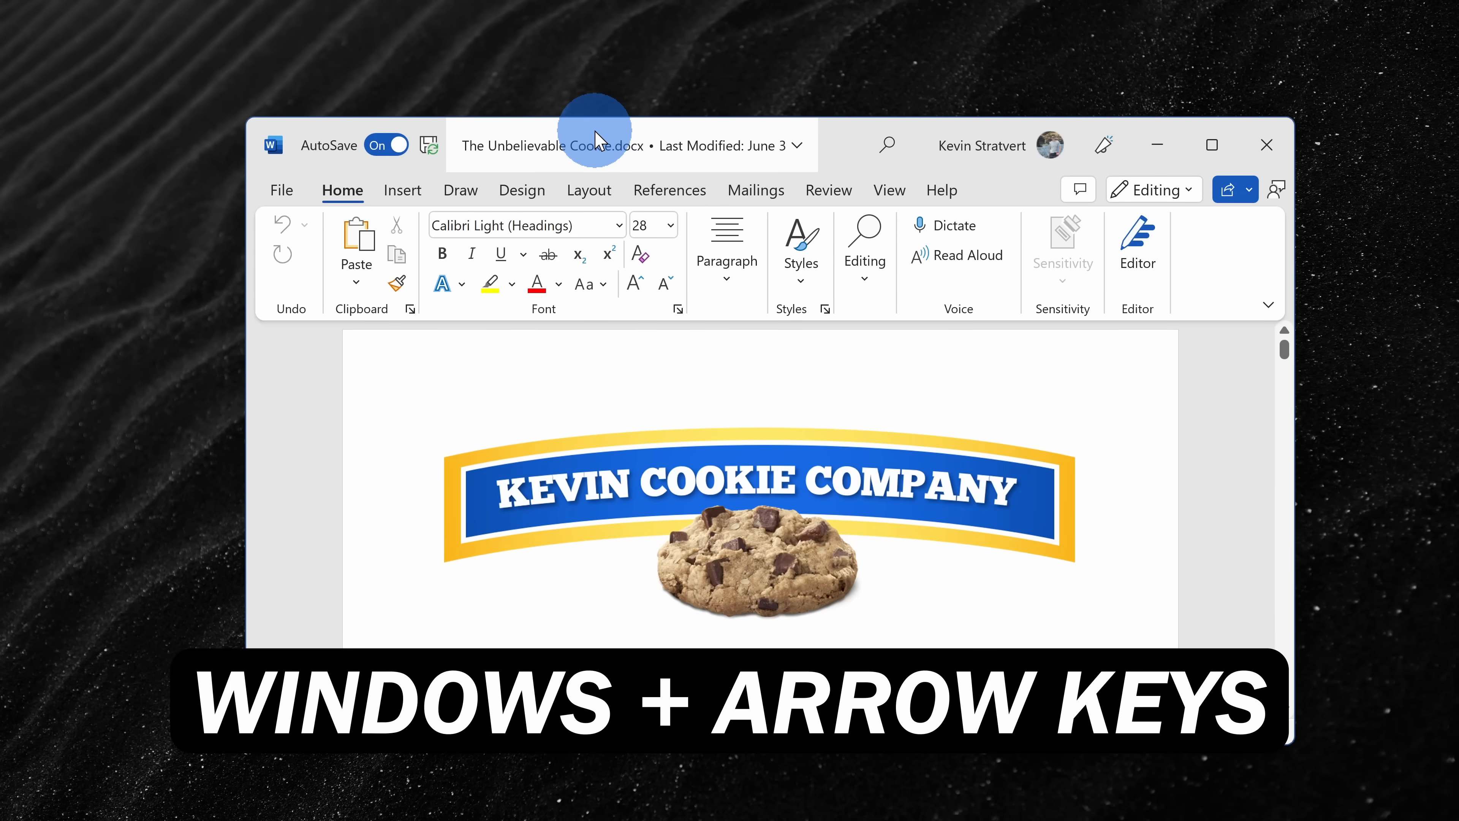
# Step: Snap the Word document window to the right half of the screen with Win+Right
pyautogui.press('Win+Right')
pyautogui.write('clipchamp')
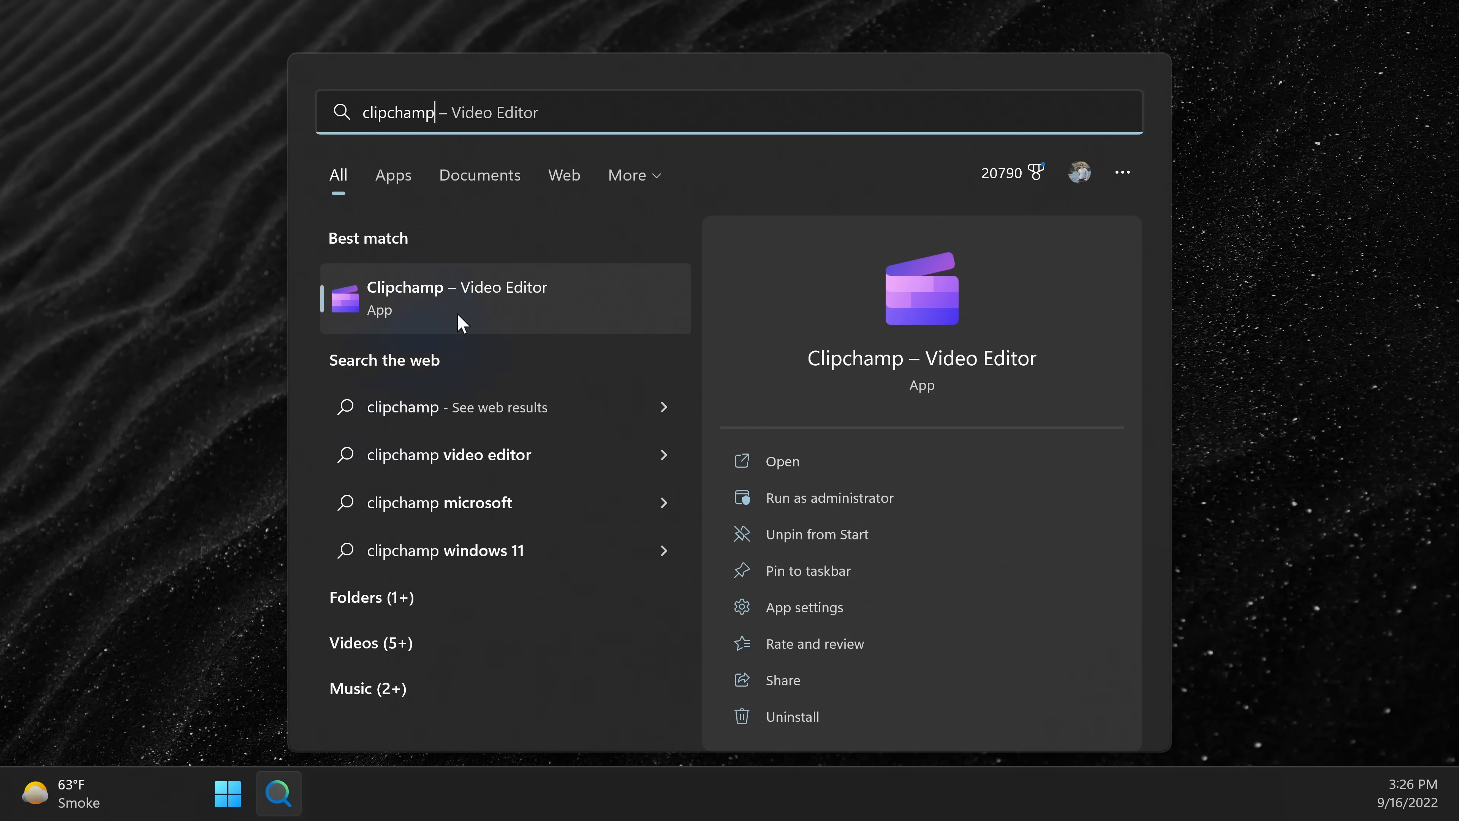
# Step: Launch Clipchamp from search, stop the screen-and-camera recording, and return to the gameplay project
pyautogui.click(456, 299)
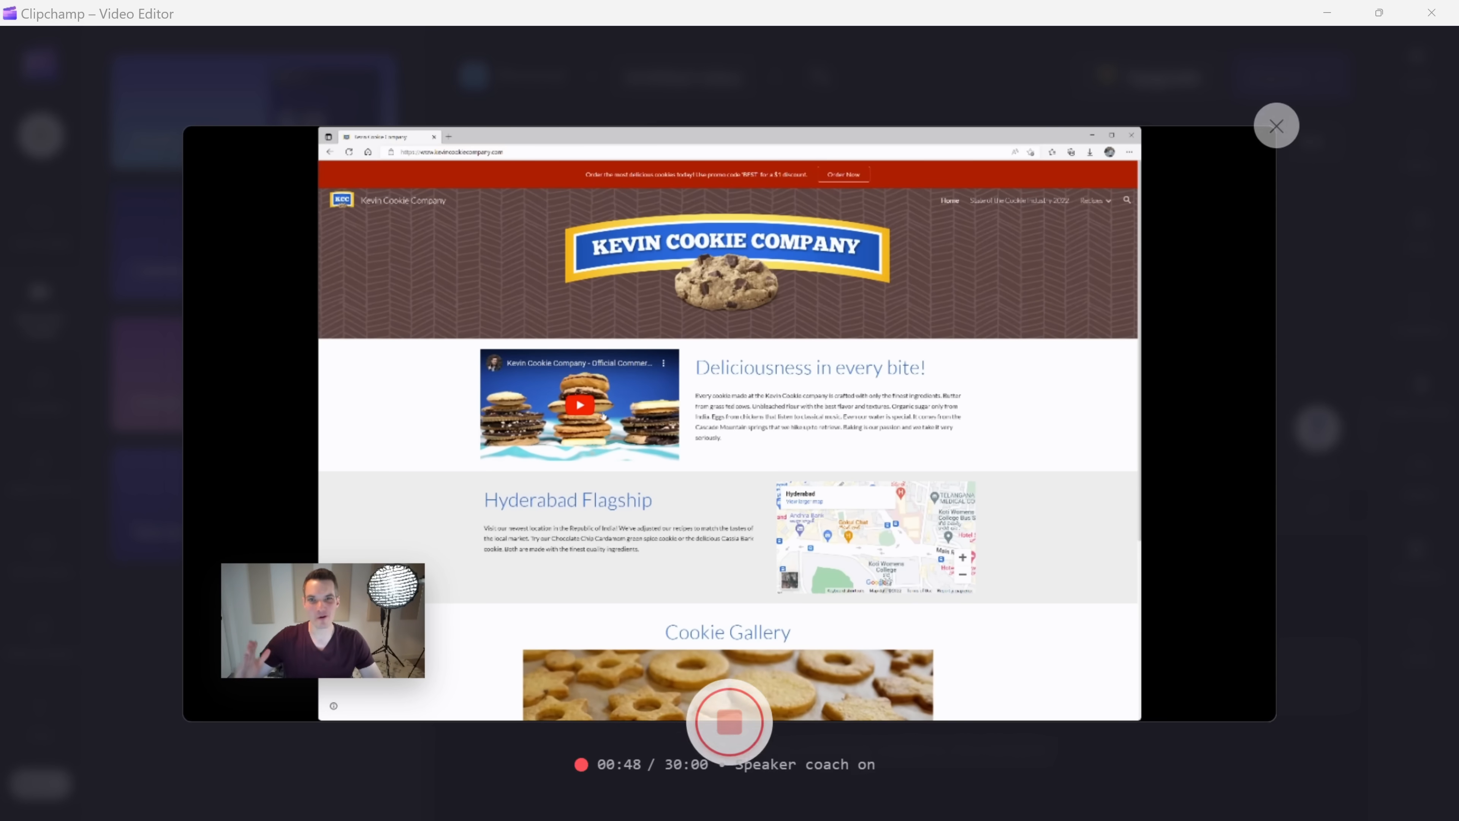
pyautogui.click(1276, 126)
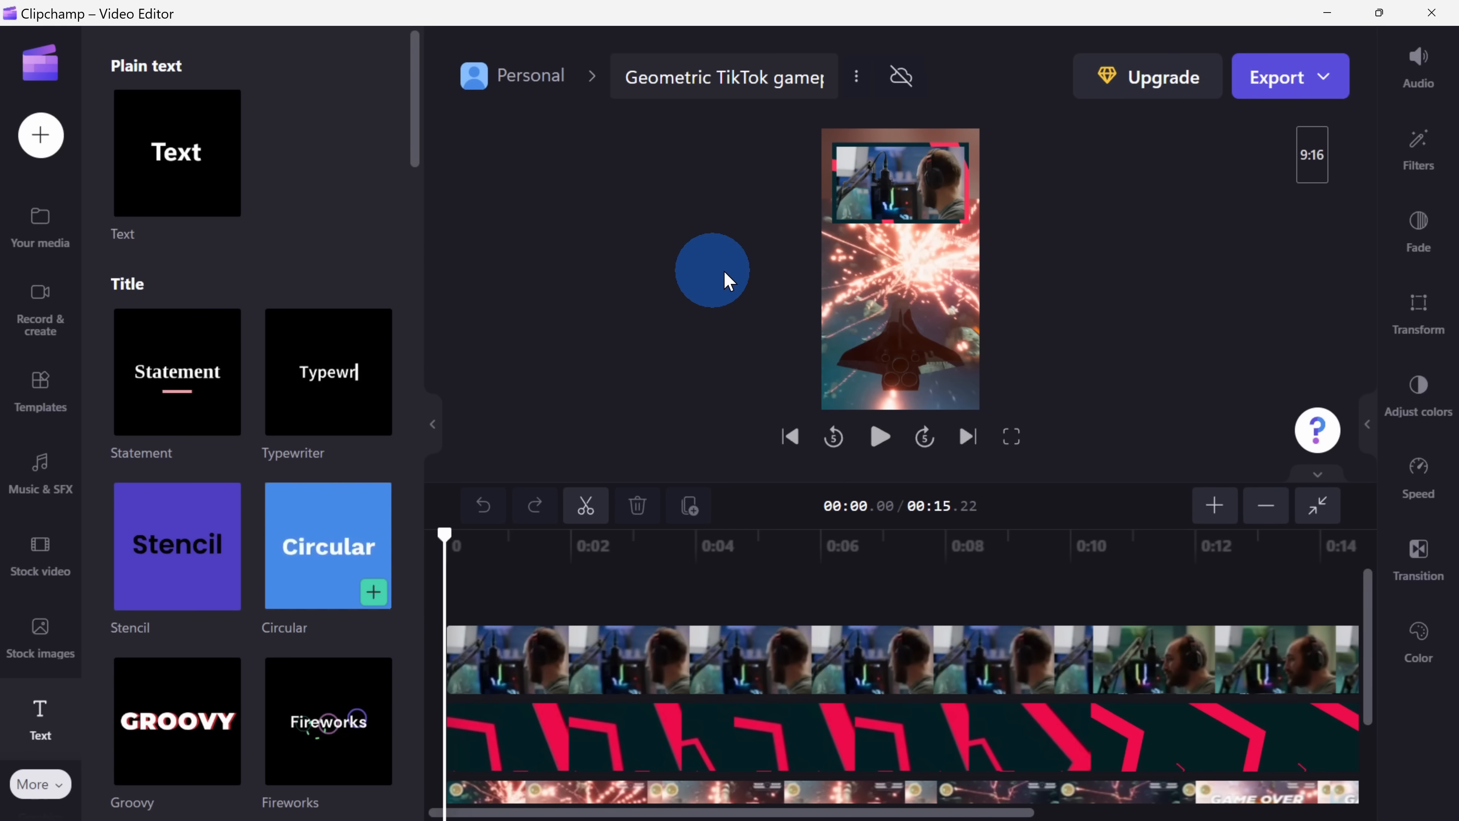
pyautogui.click(879, 436)
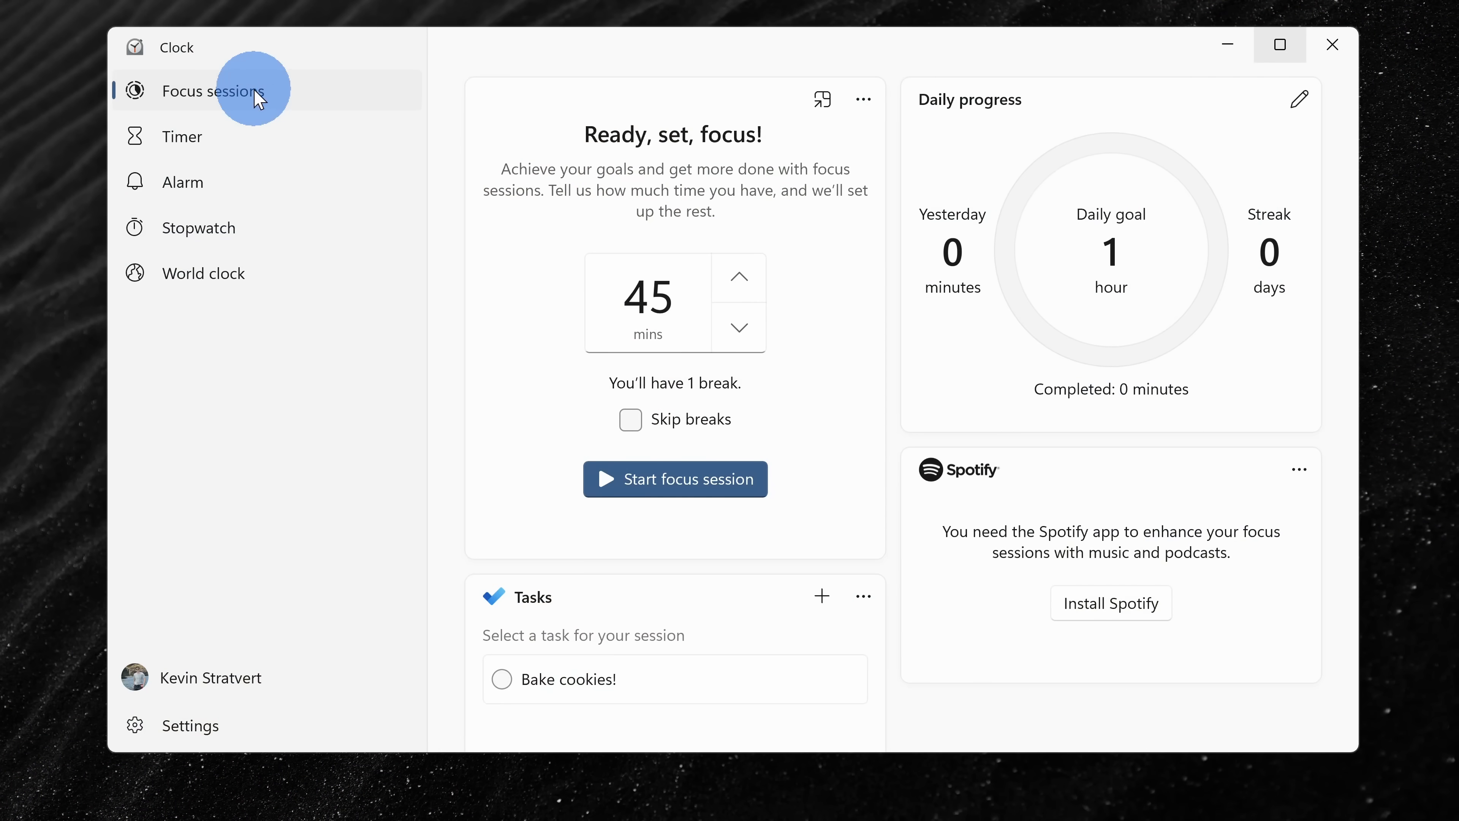
# Step: Raise the session length to 75 minutes, start the focus session, and keep its timer on top
pyautogui.click(739, 277)
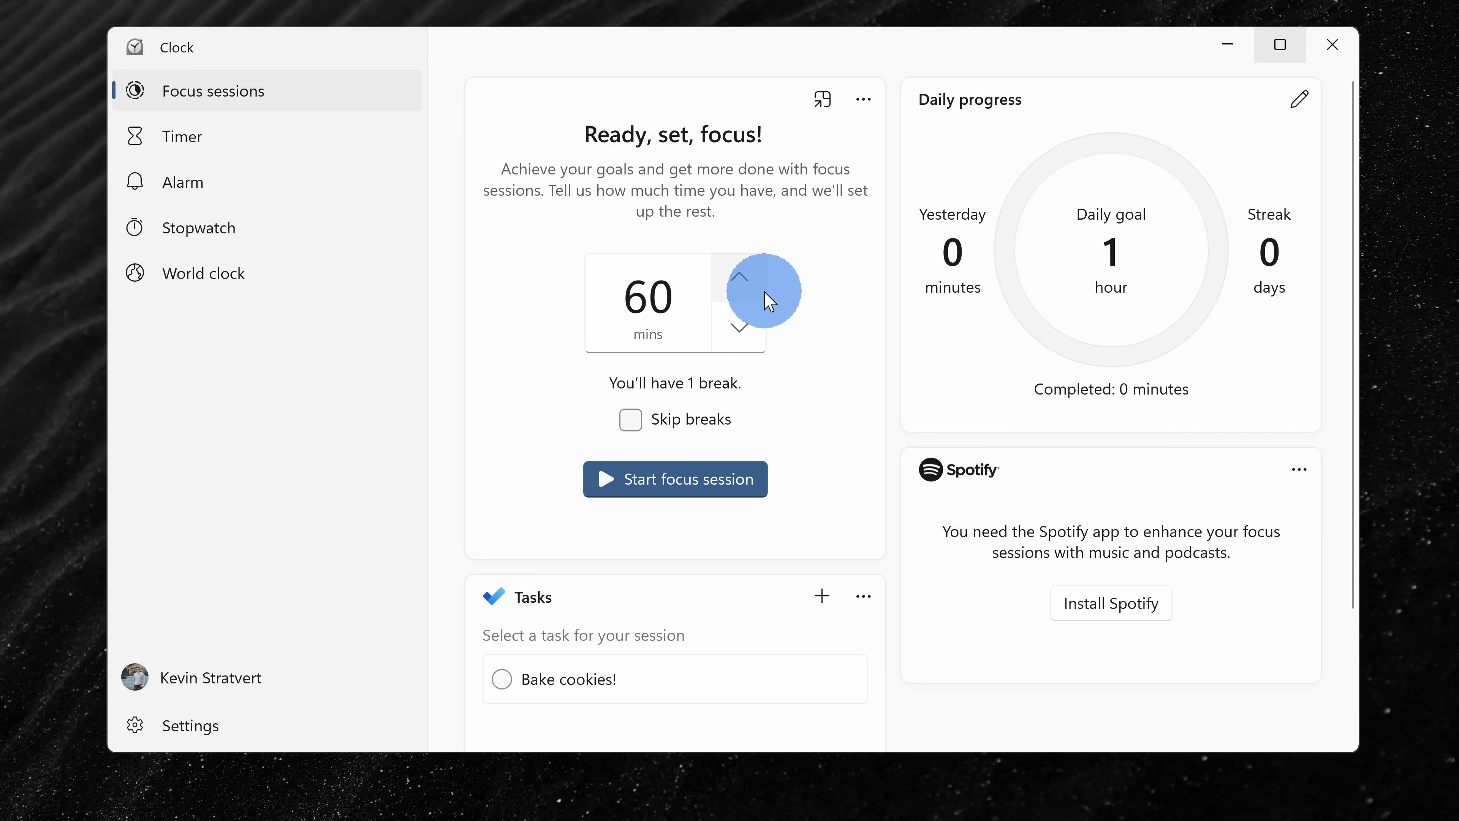
pyautogui.click(739, 276)
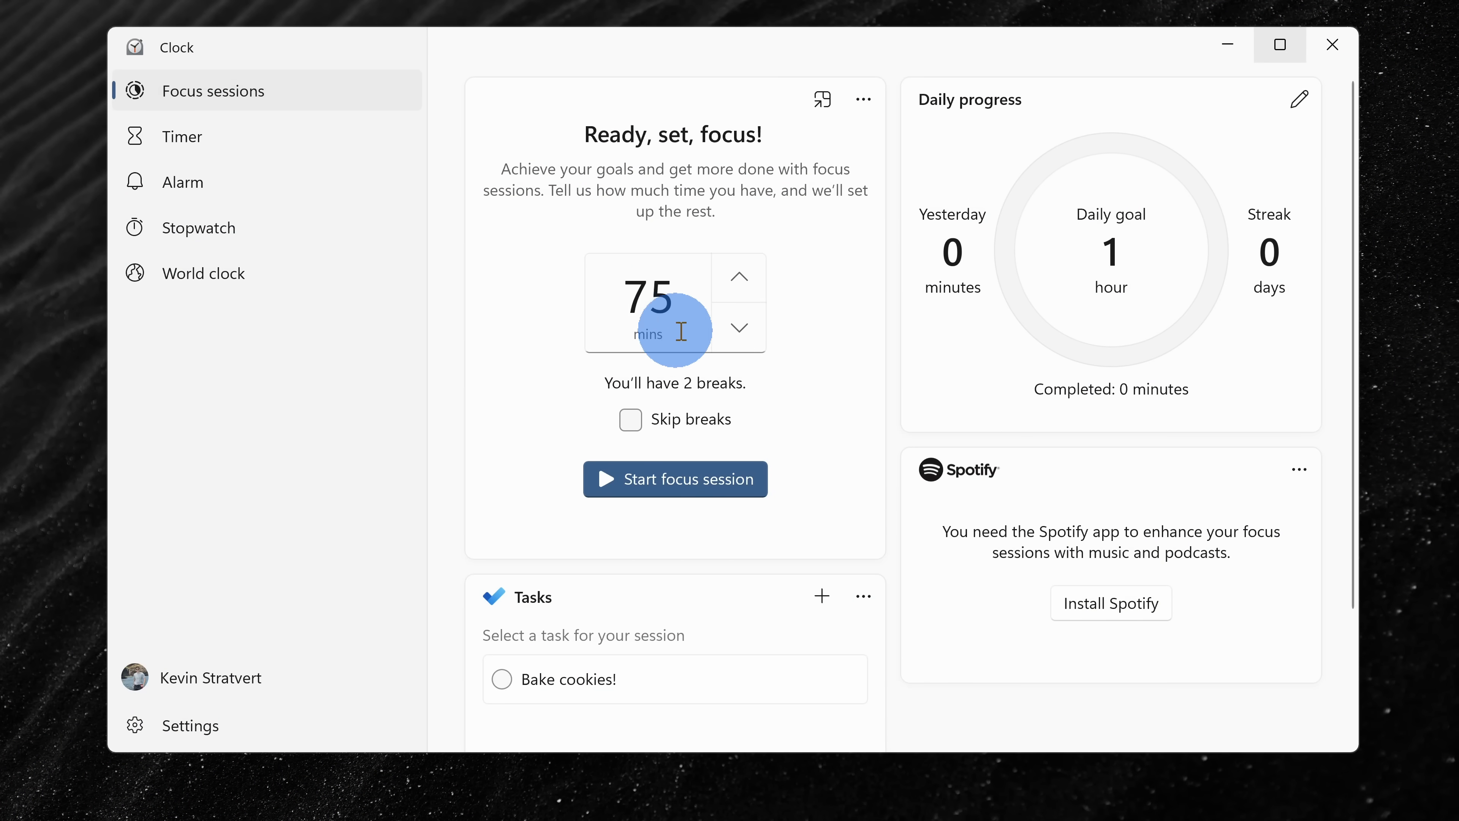
pyautogui.moveTo(592, 434)
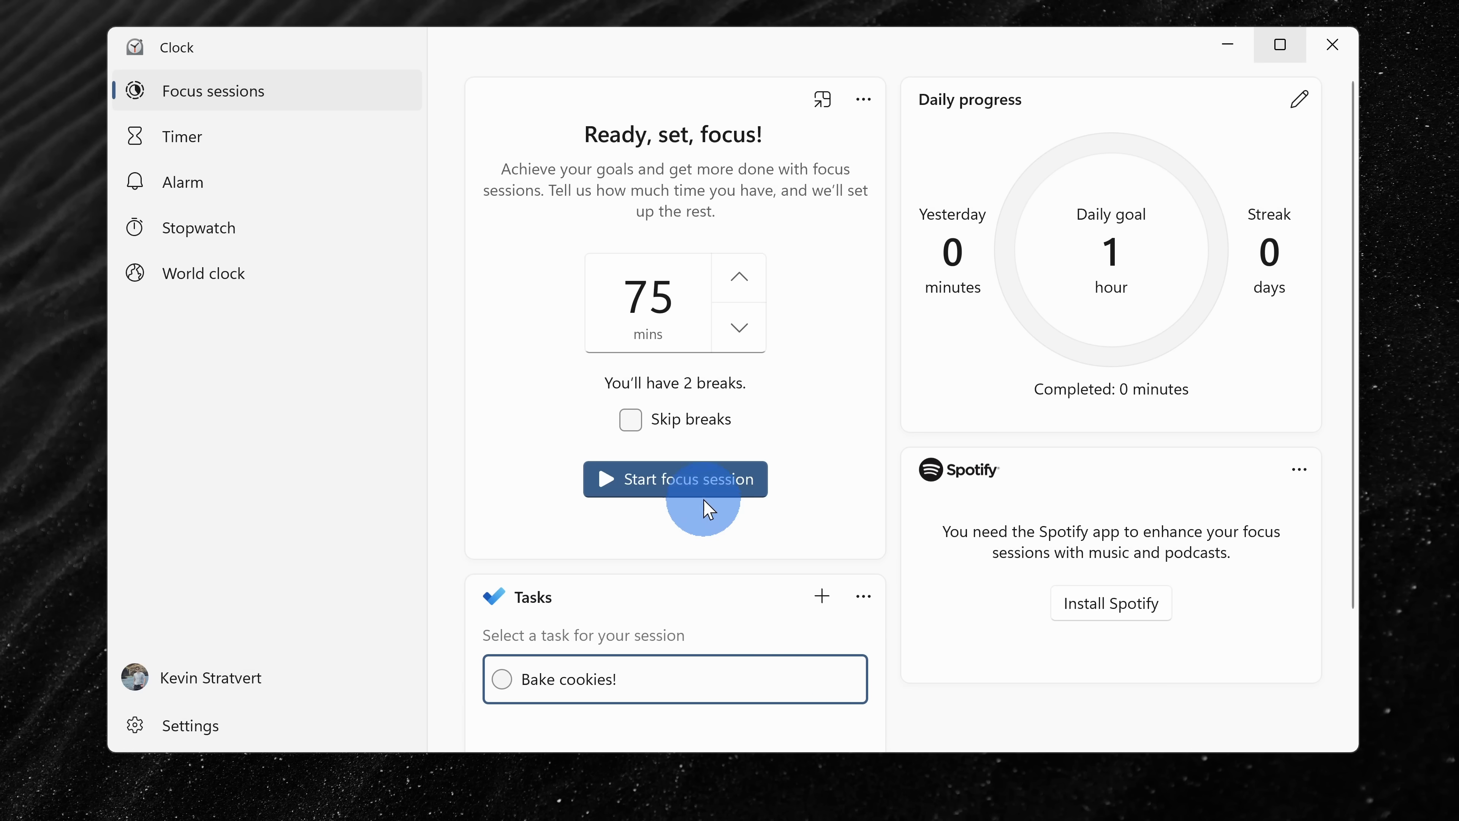
pyautogui.click(675, 479)
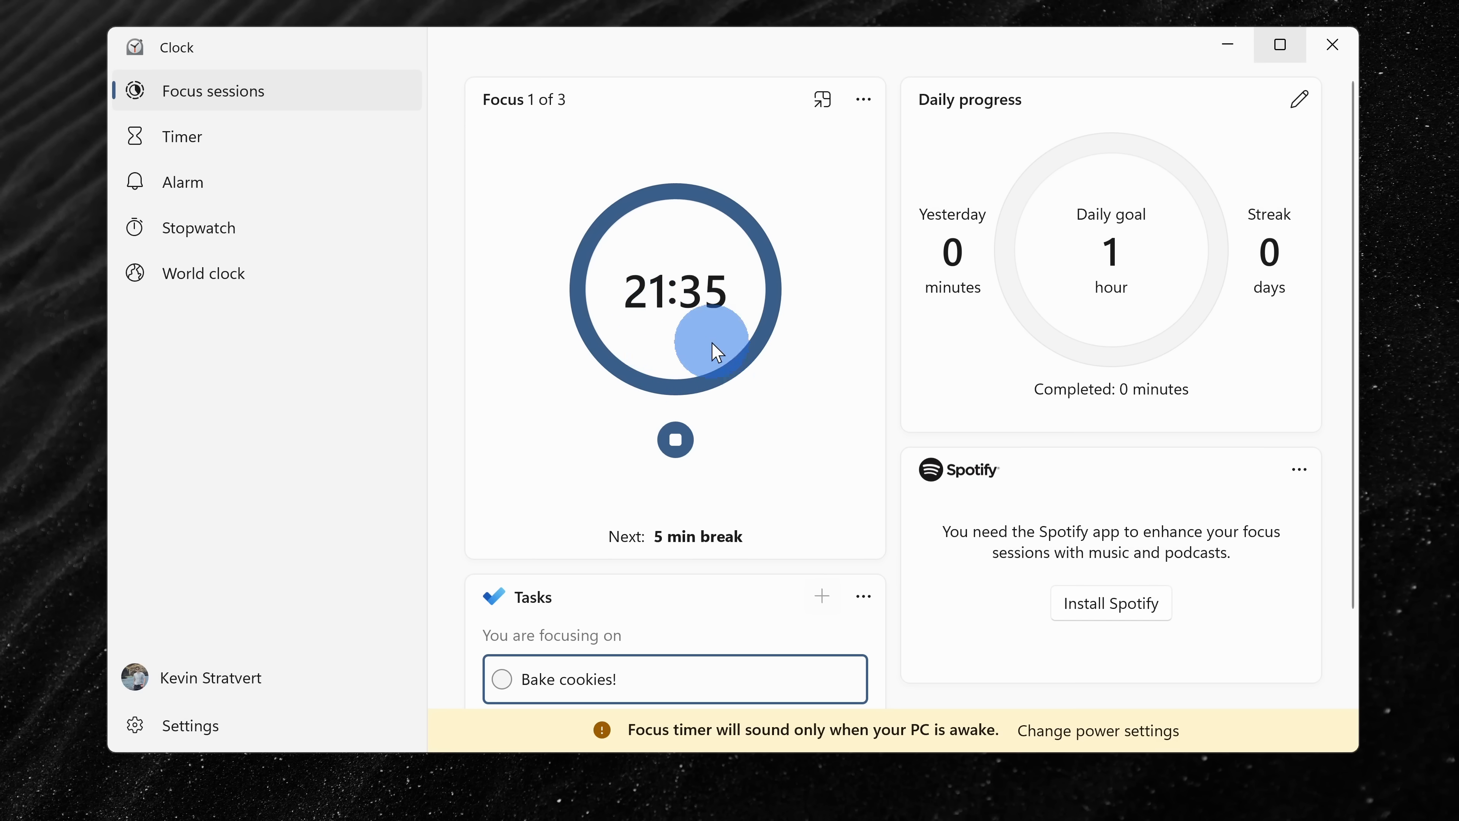
pyautogui.moveTo(822, 101)
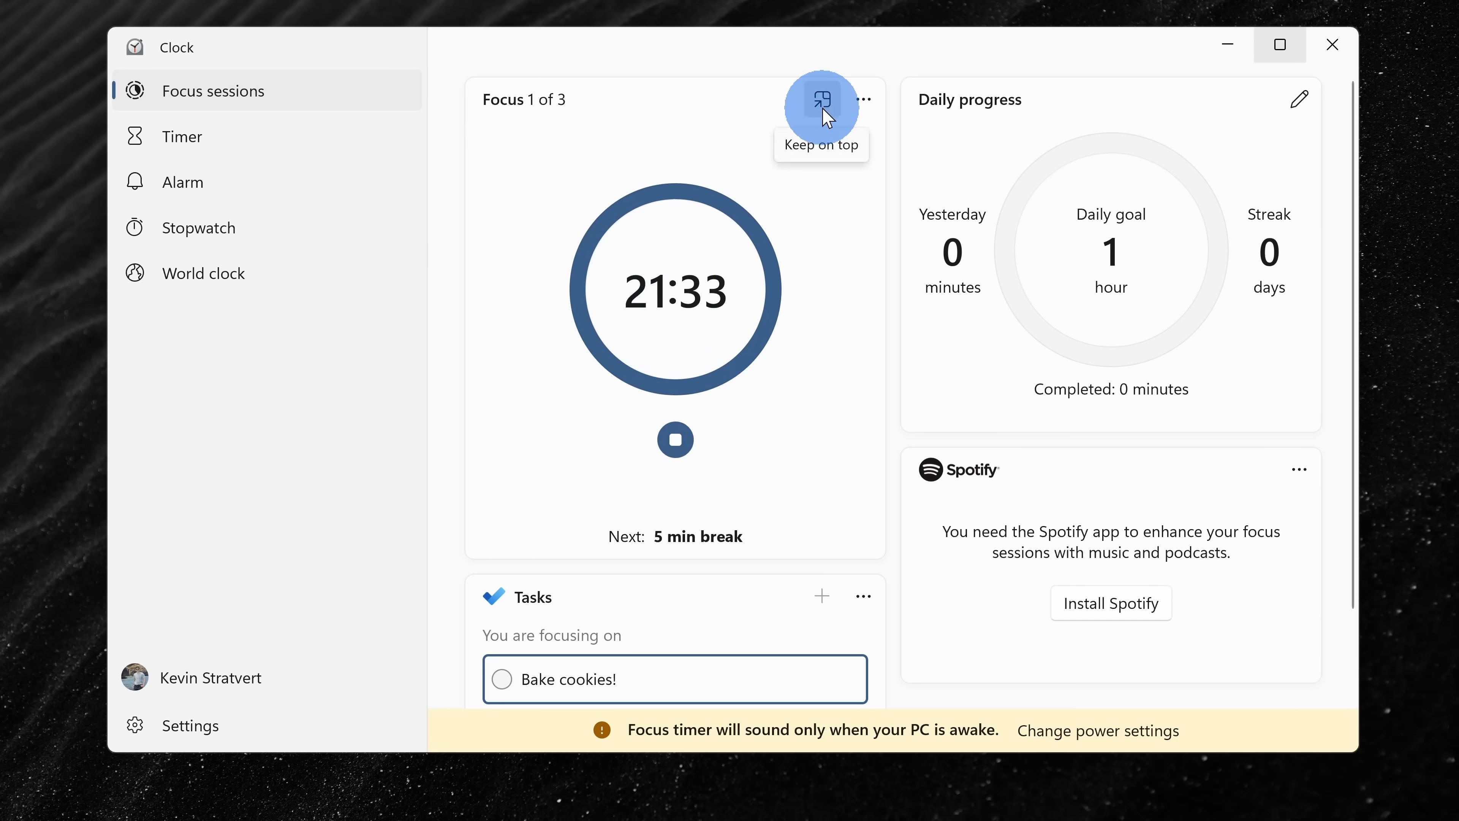
pyautogui.click(822, 100)
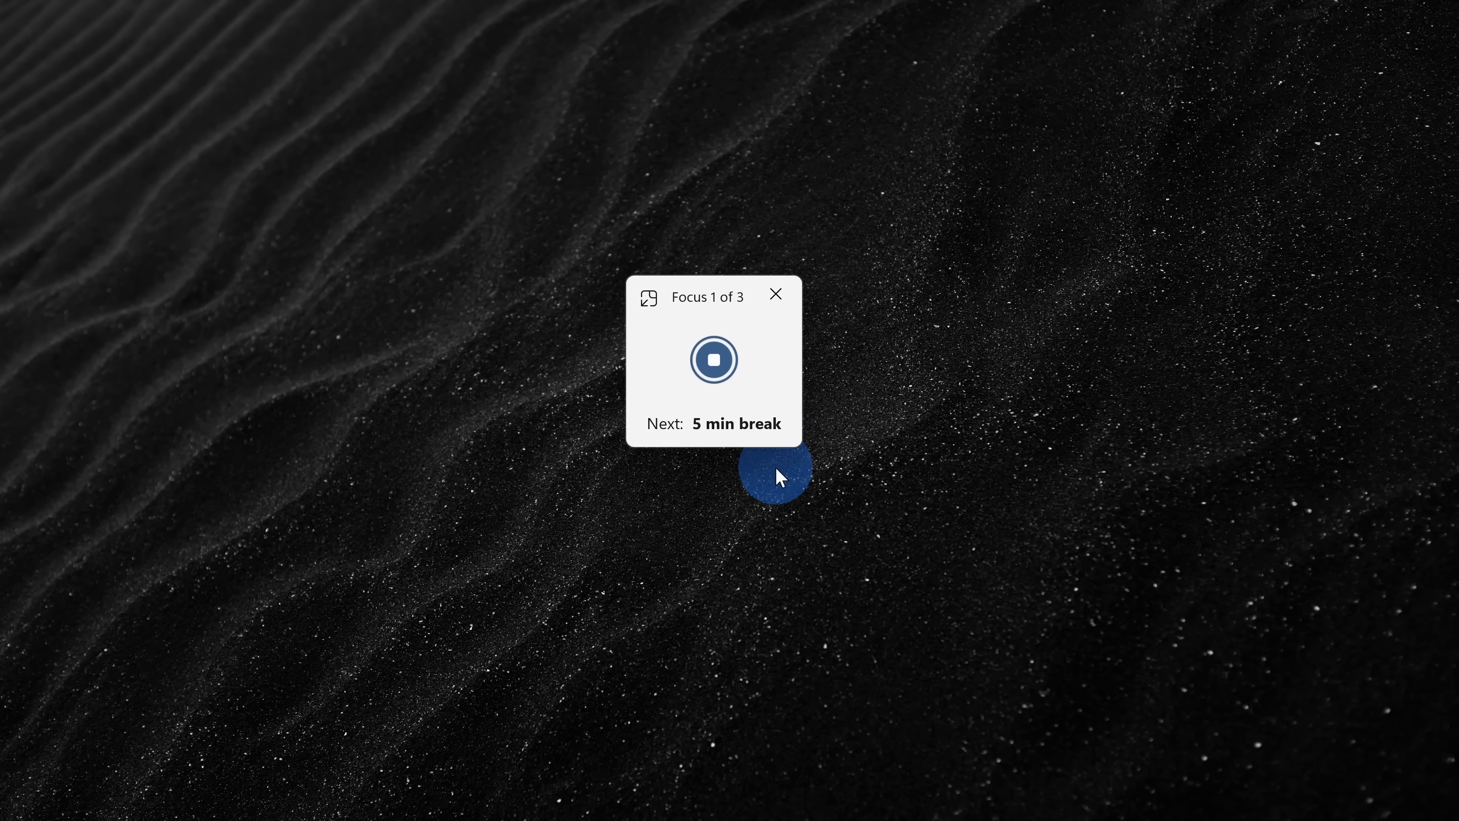
pyautogui.click(1293, 792)
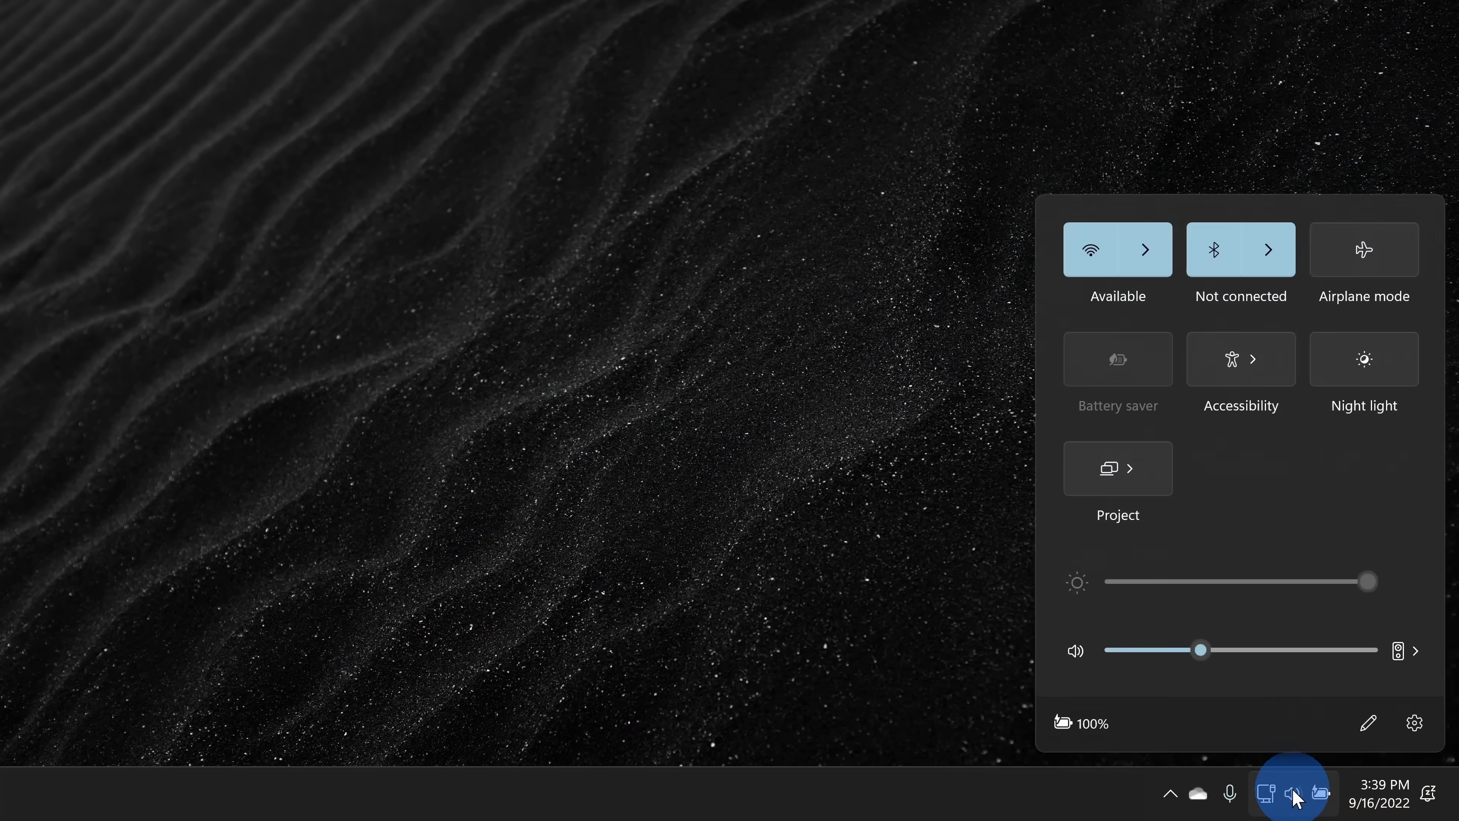
# Step: From Quick Settings Accessibility, turn Narrator on and install its natural-sounding voices
pyautogui.click(1253, 359)
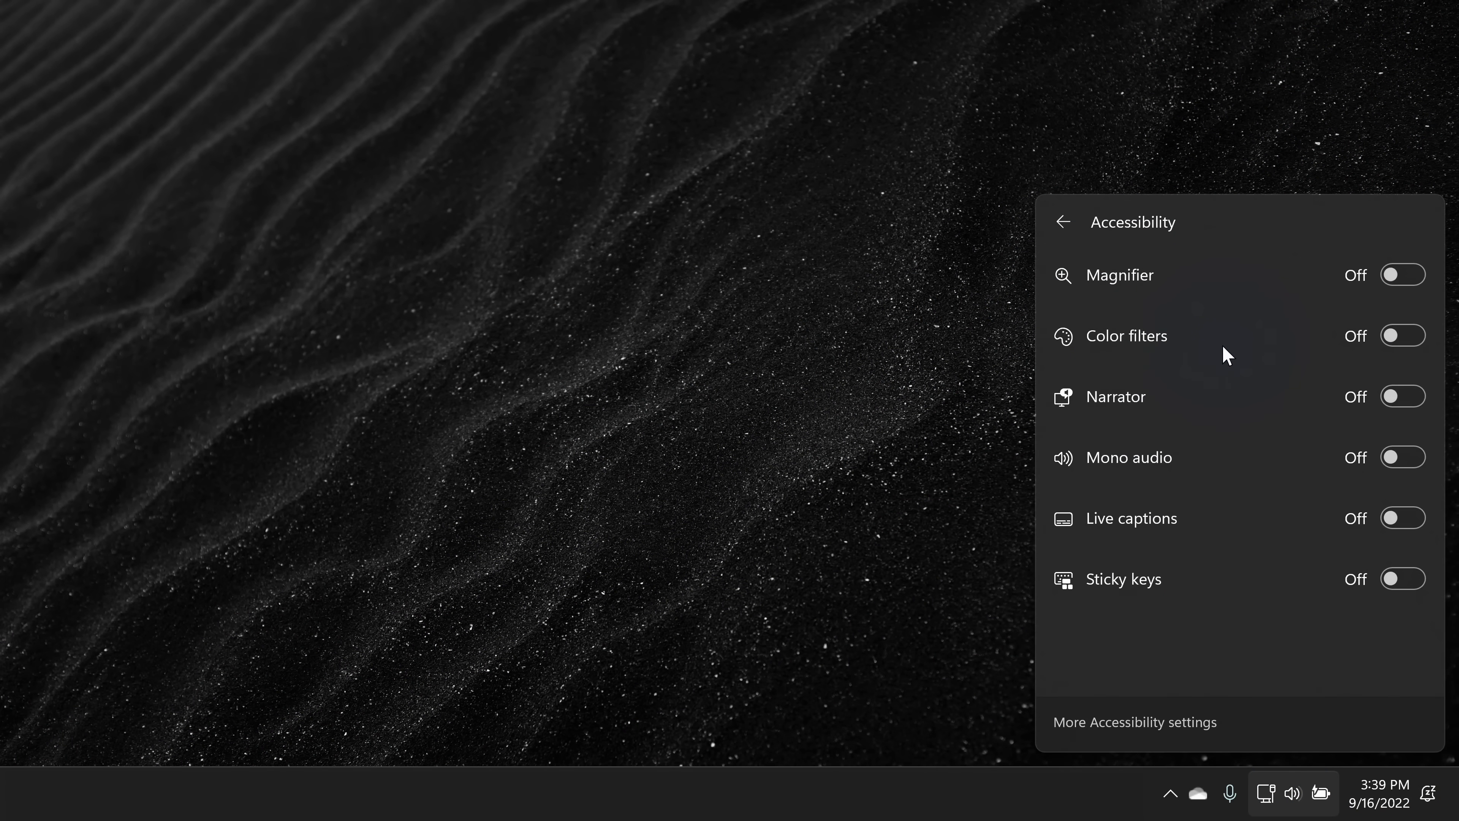
pyautogui.click(1403, 396)
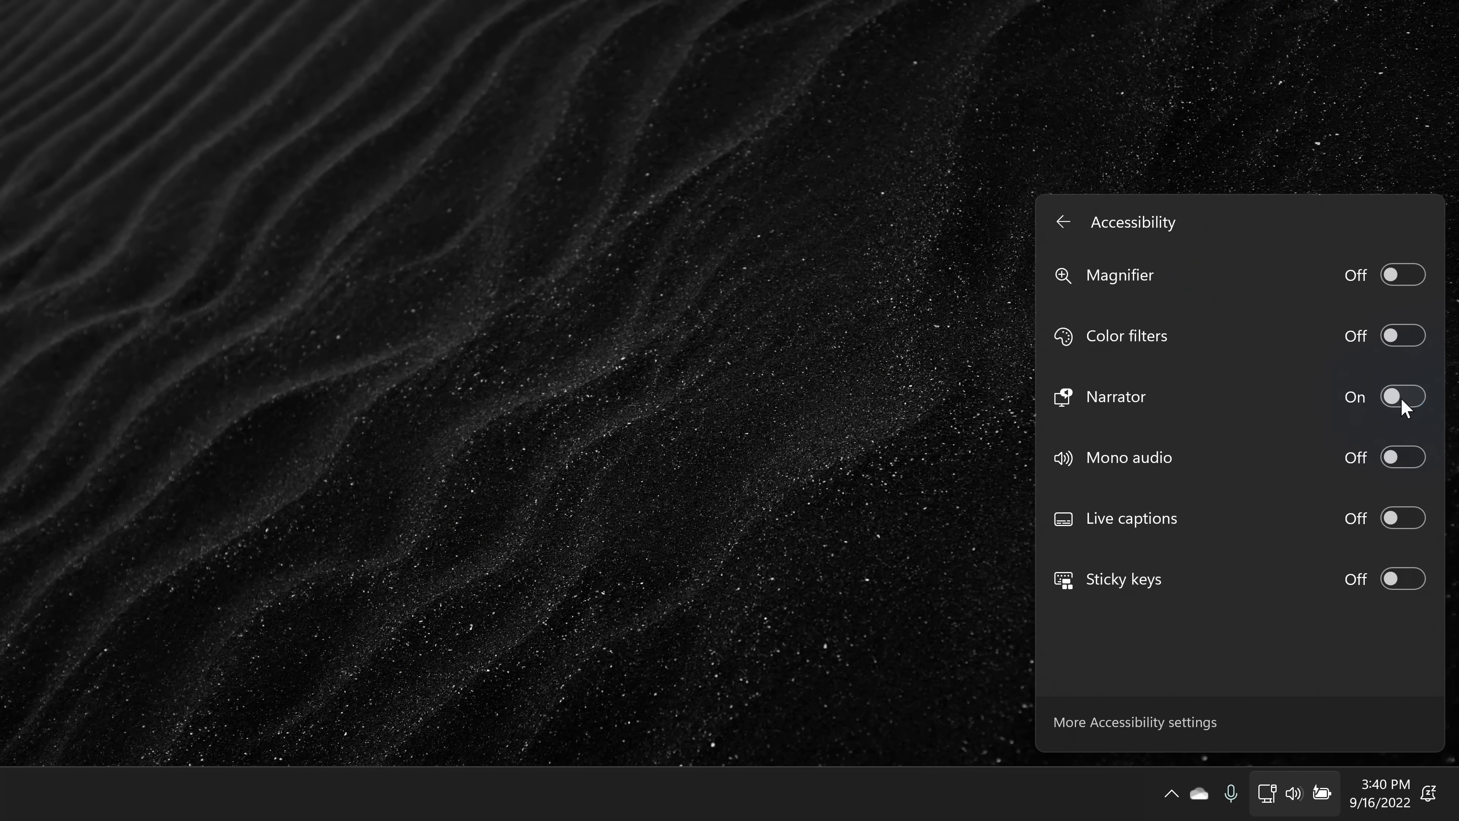
pyautogui.click(1403, 396)
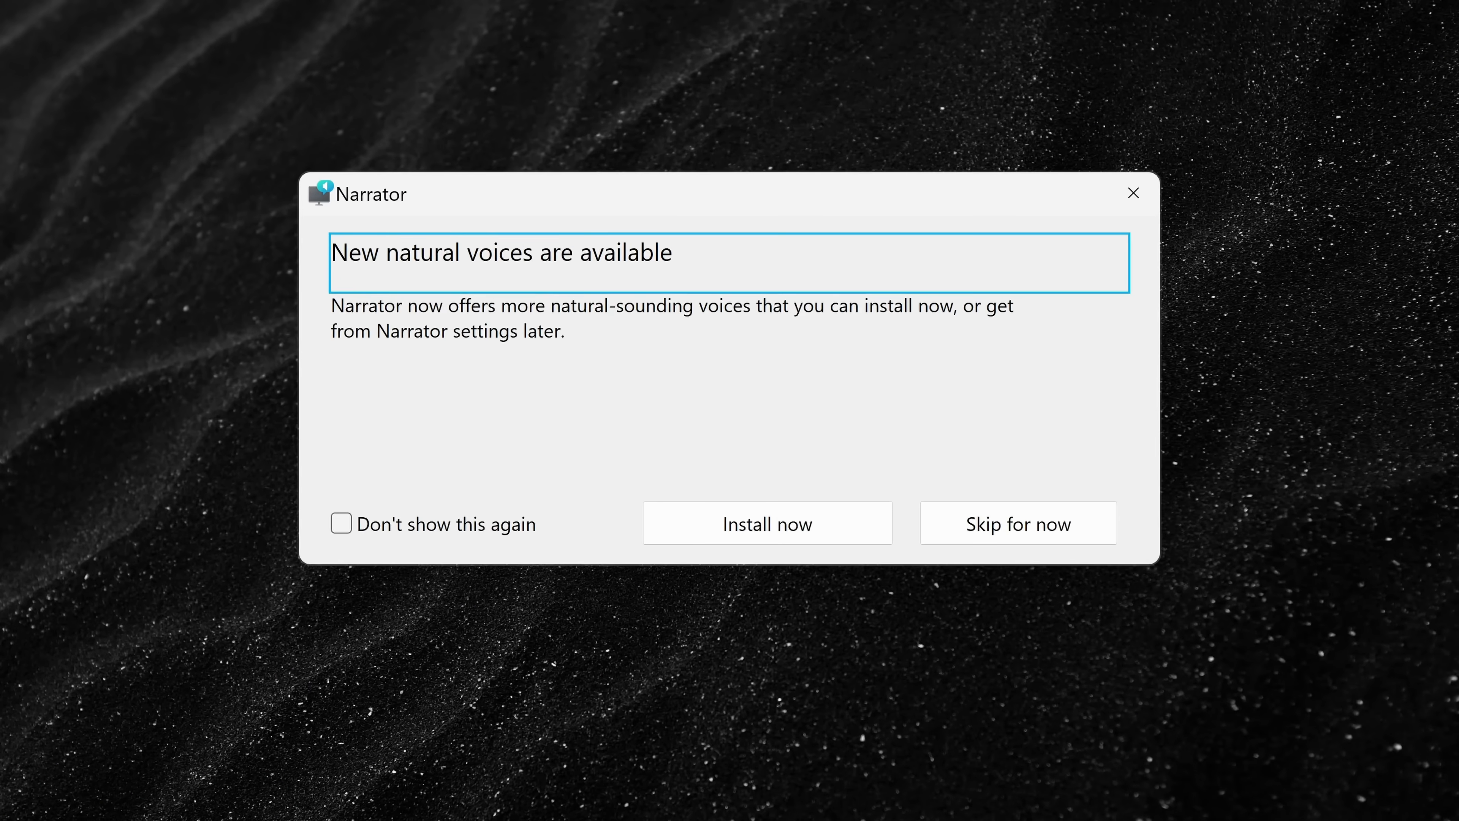
pyautogui.click(781, 527)
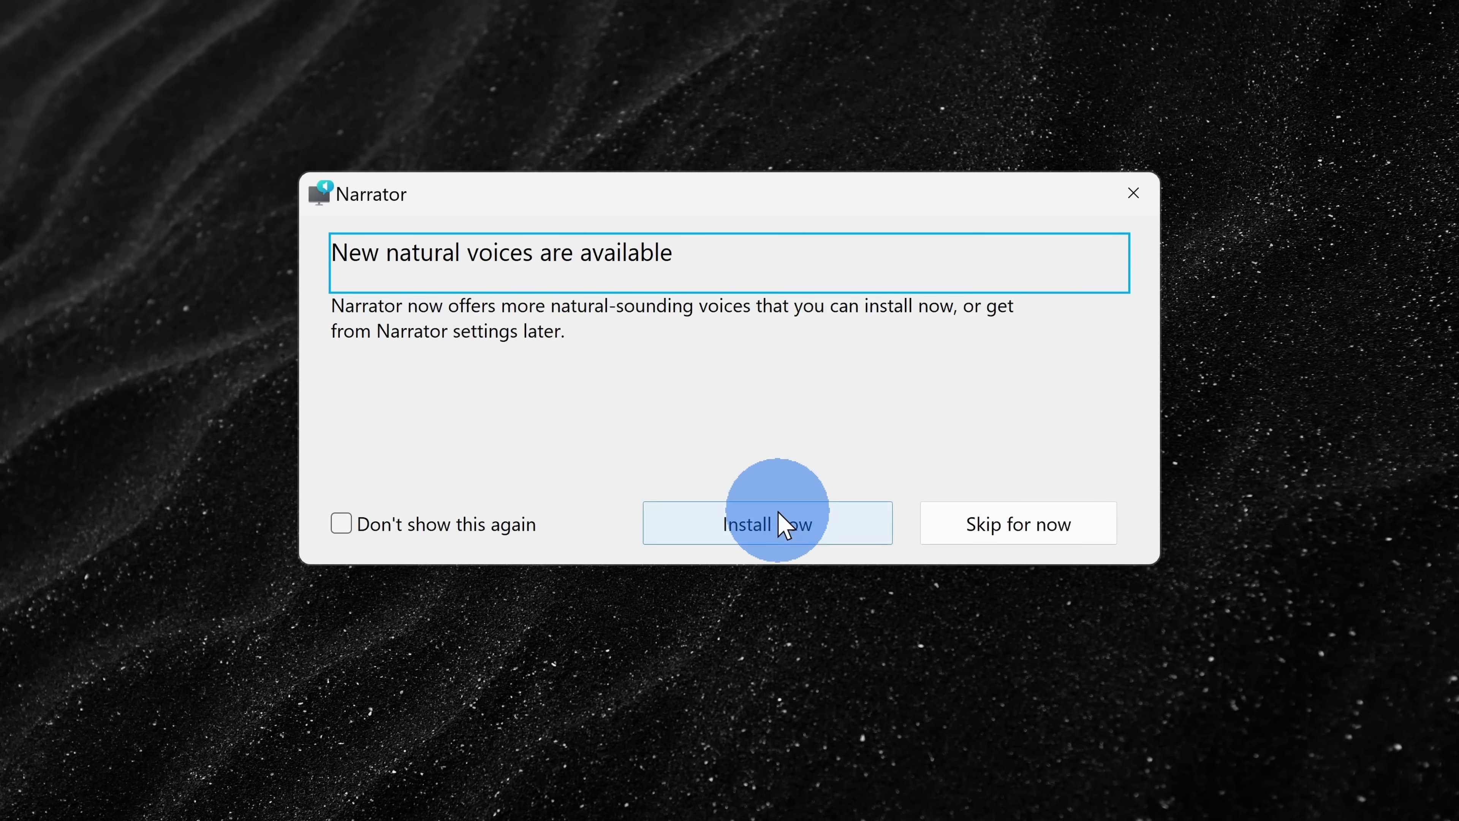
pyautogui.click(781, 526)
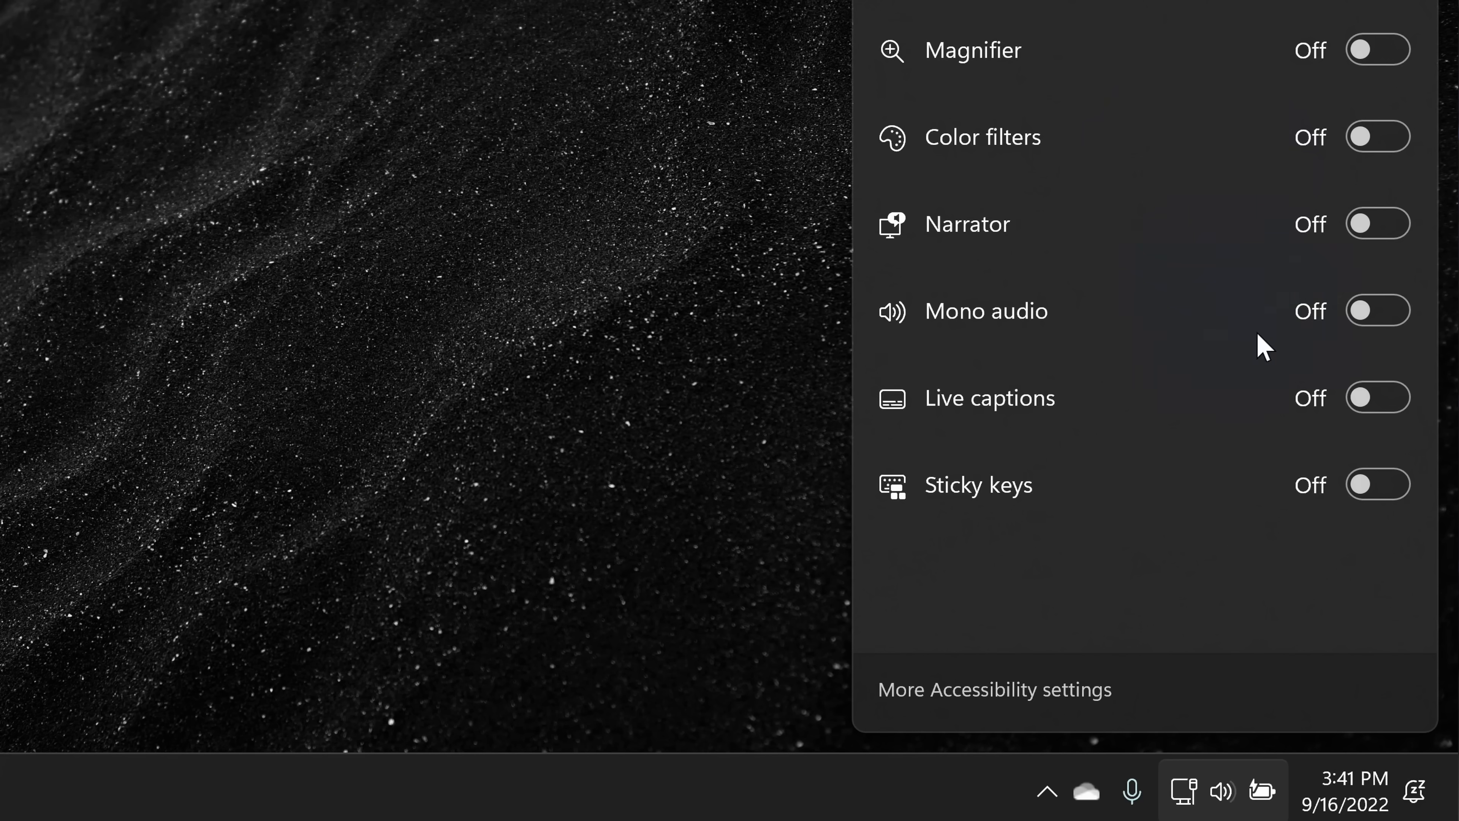
pyautogui.click(1377, 398)
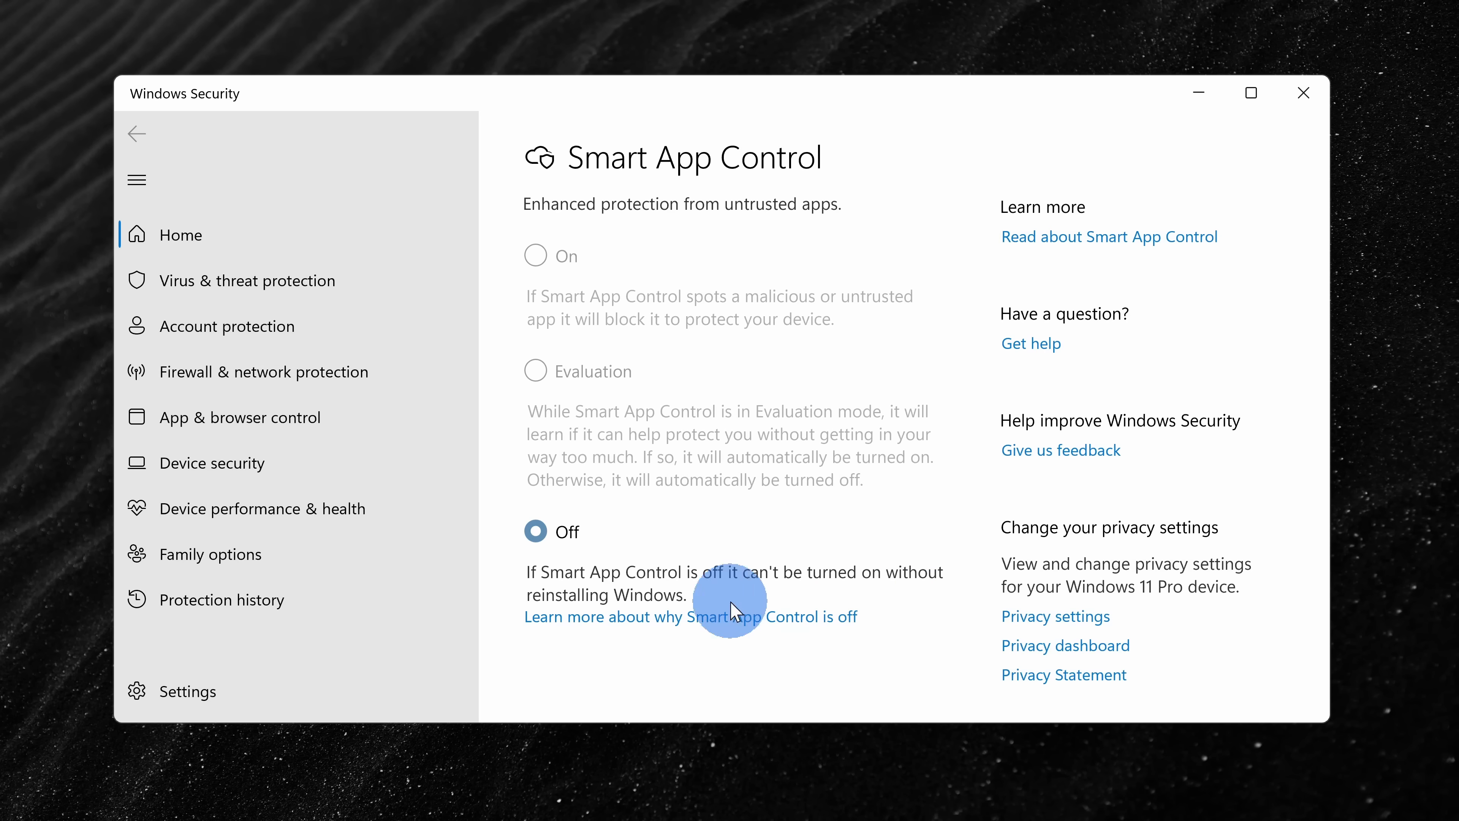
pyautogui.moveTo(837, 610)
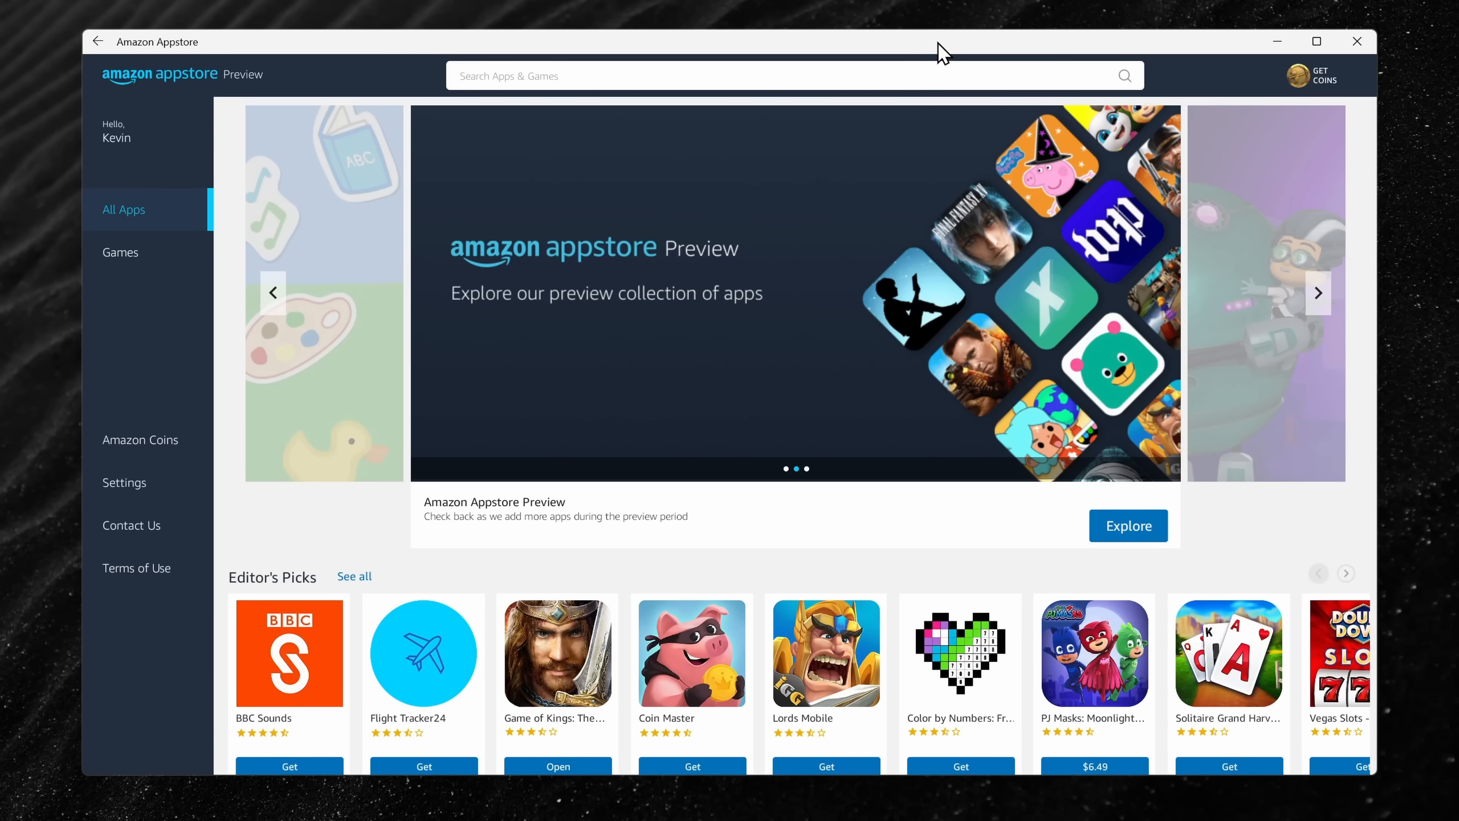
# Step: Advance the Appstore carousel to the PJ Masks and Peppa Pig banners, then close the store
pyautogui.click(1316, 292)
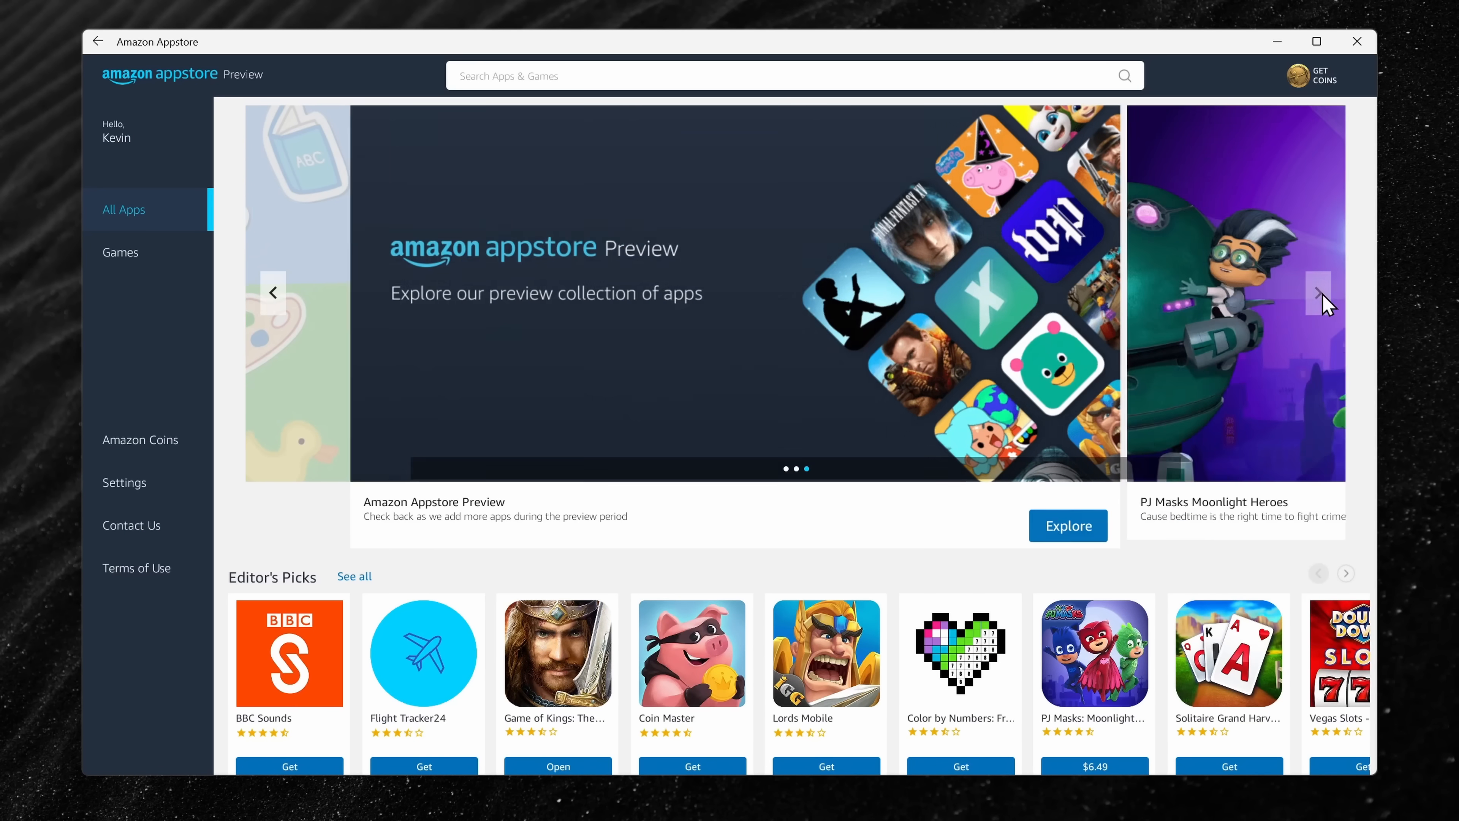
pyautogui.click(1317, 293)
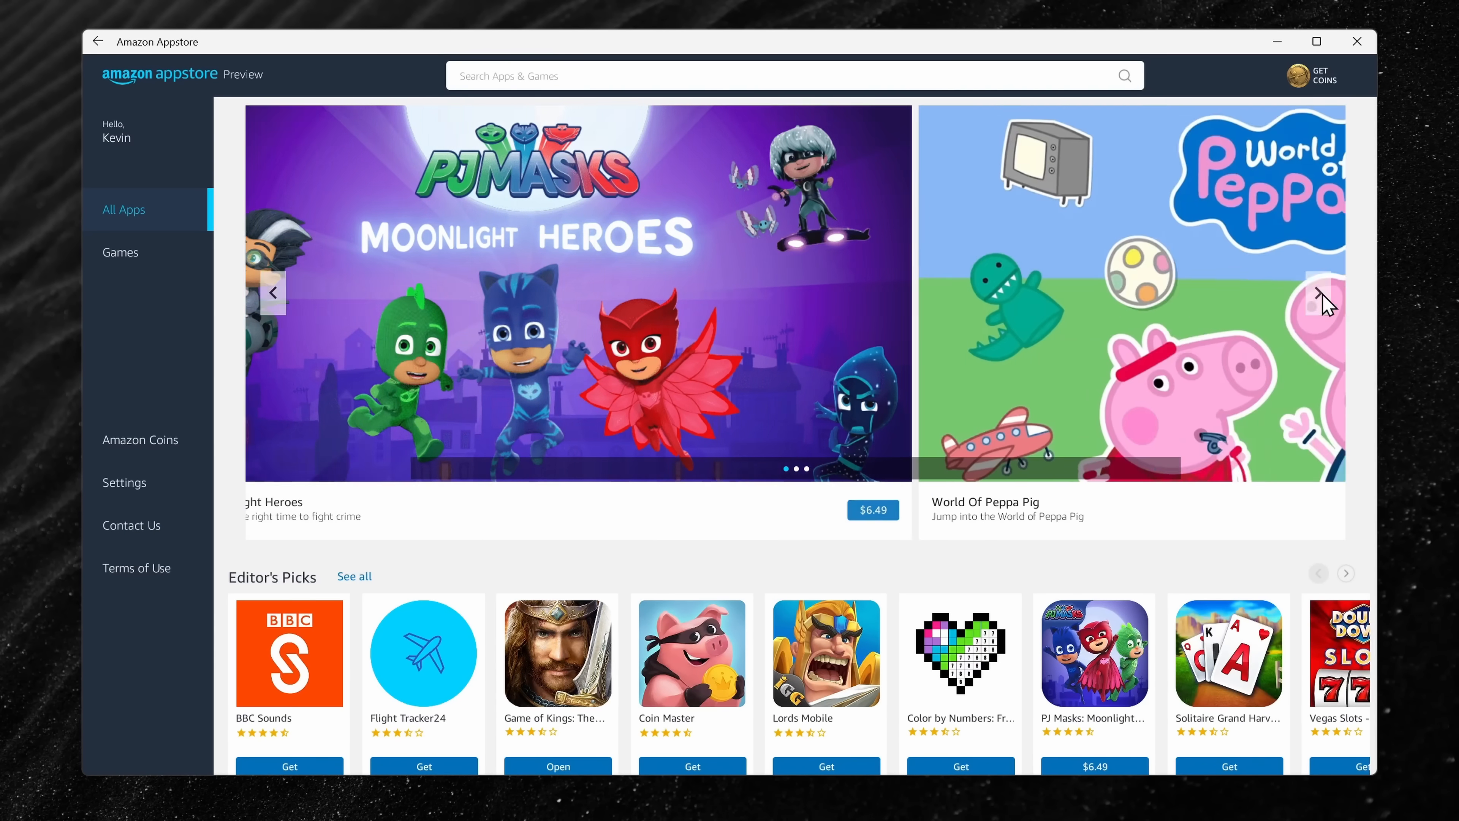
pyautogui.click(1358, 41)
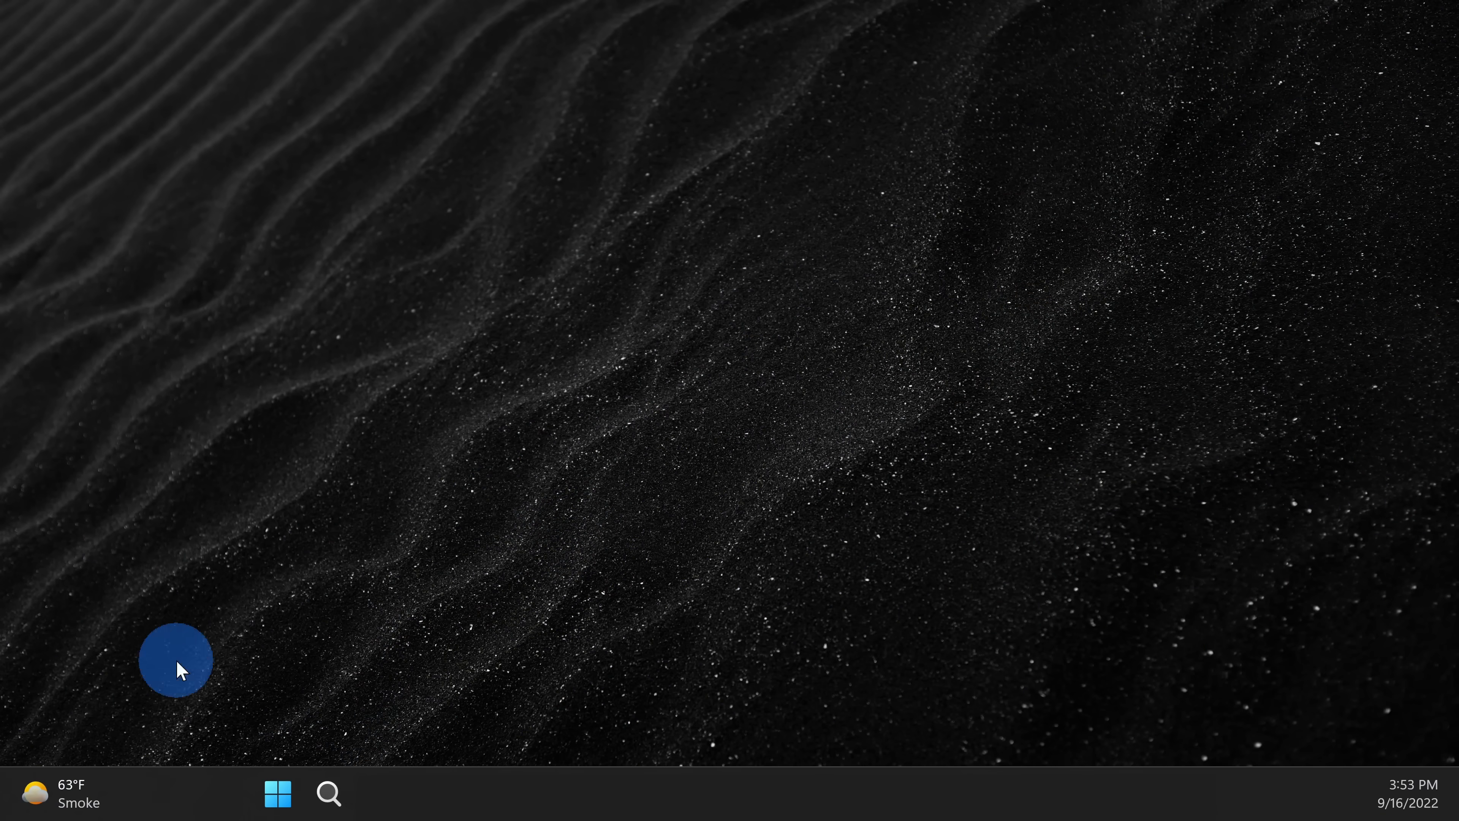
# Step: Open the Widgets board from the taskbar weather widget and scroll its news feed
pyautogui.click(67, 794)
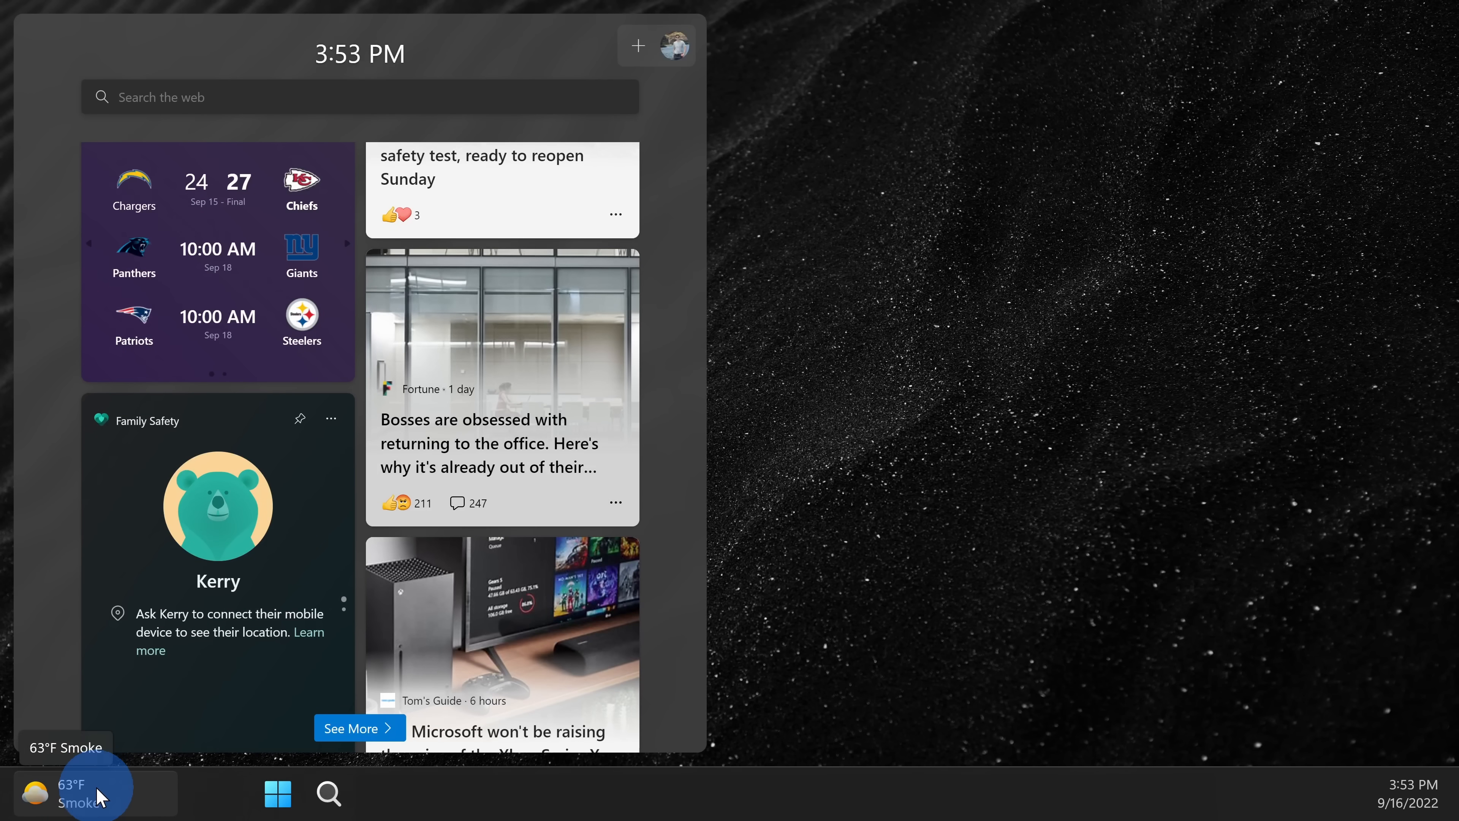
pyautogui.moveTo(568, 329)
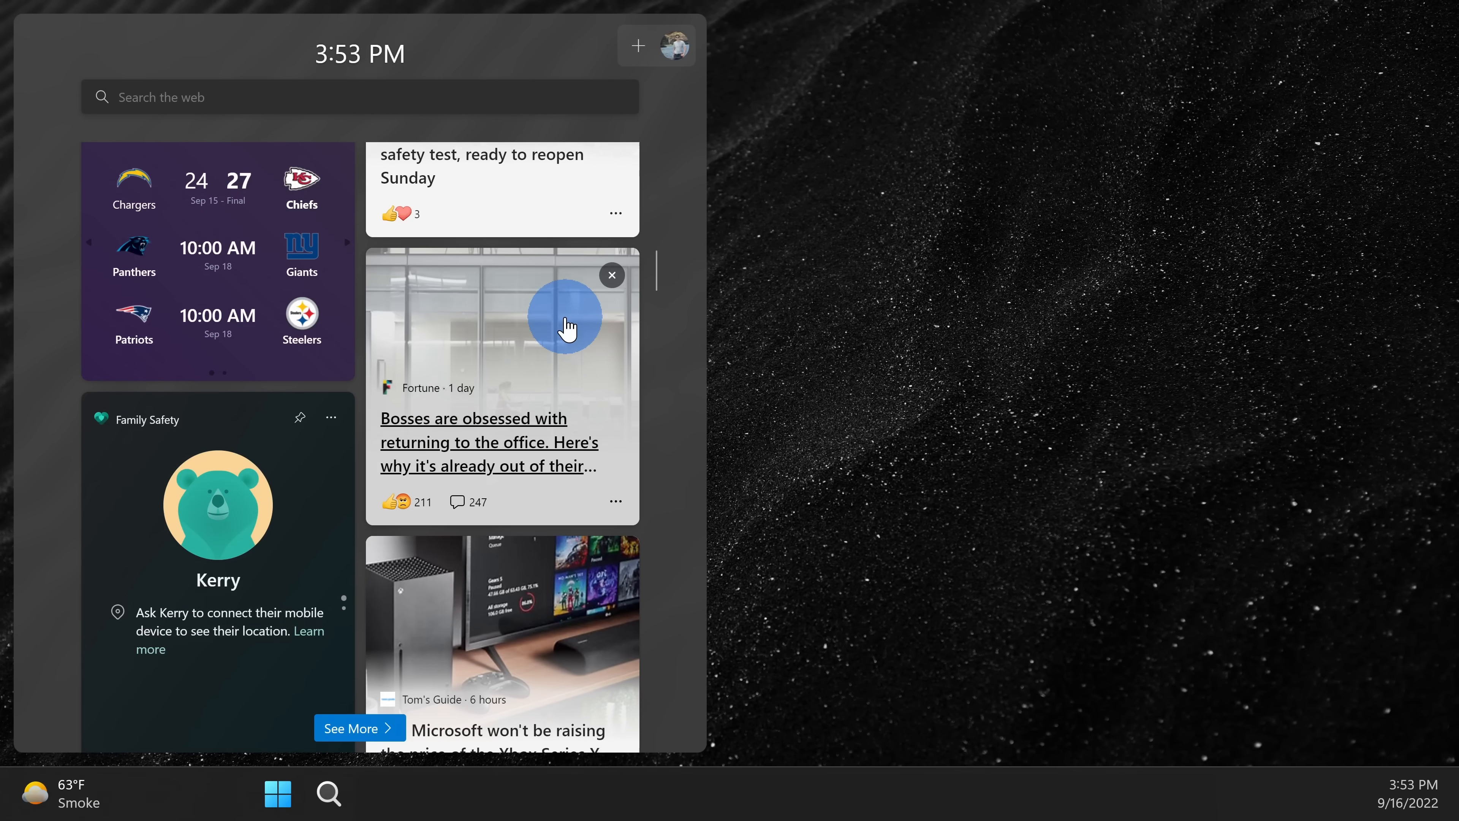
pyautogui.scroll(-3)
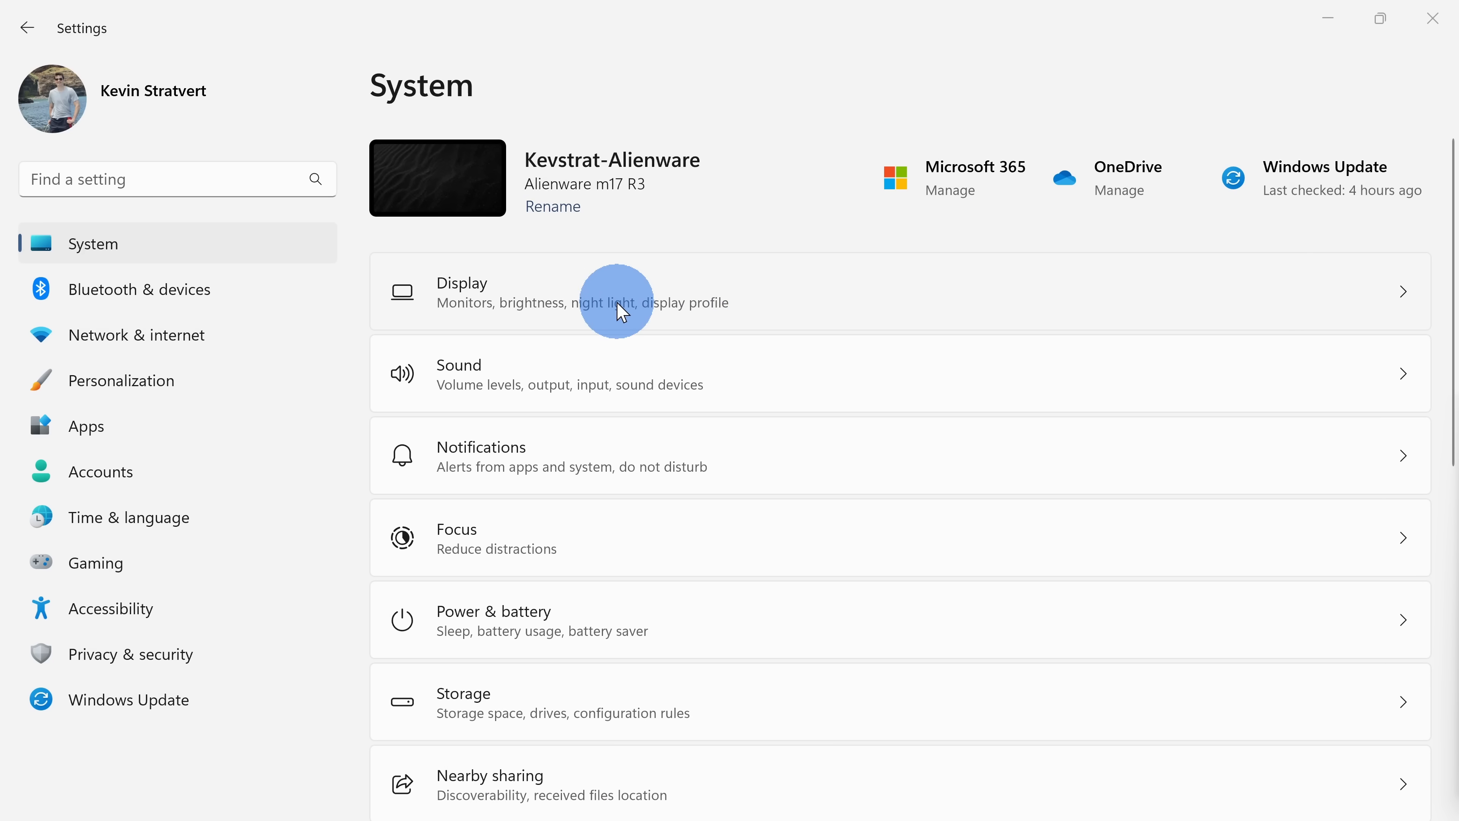
pyautogui.moveTo(191, 705)
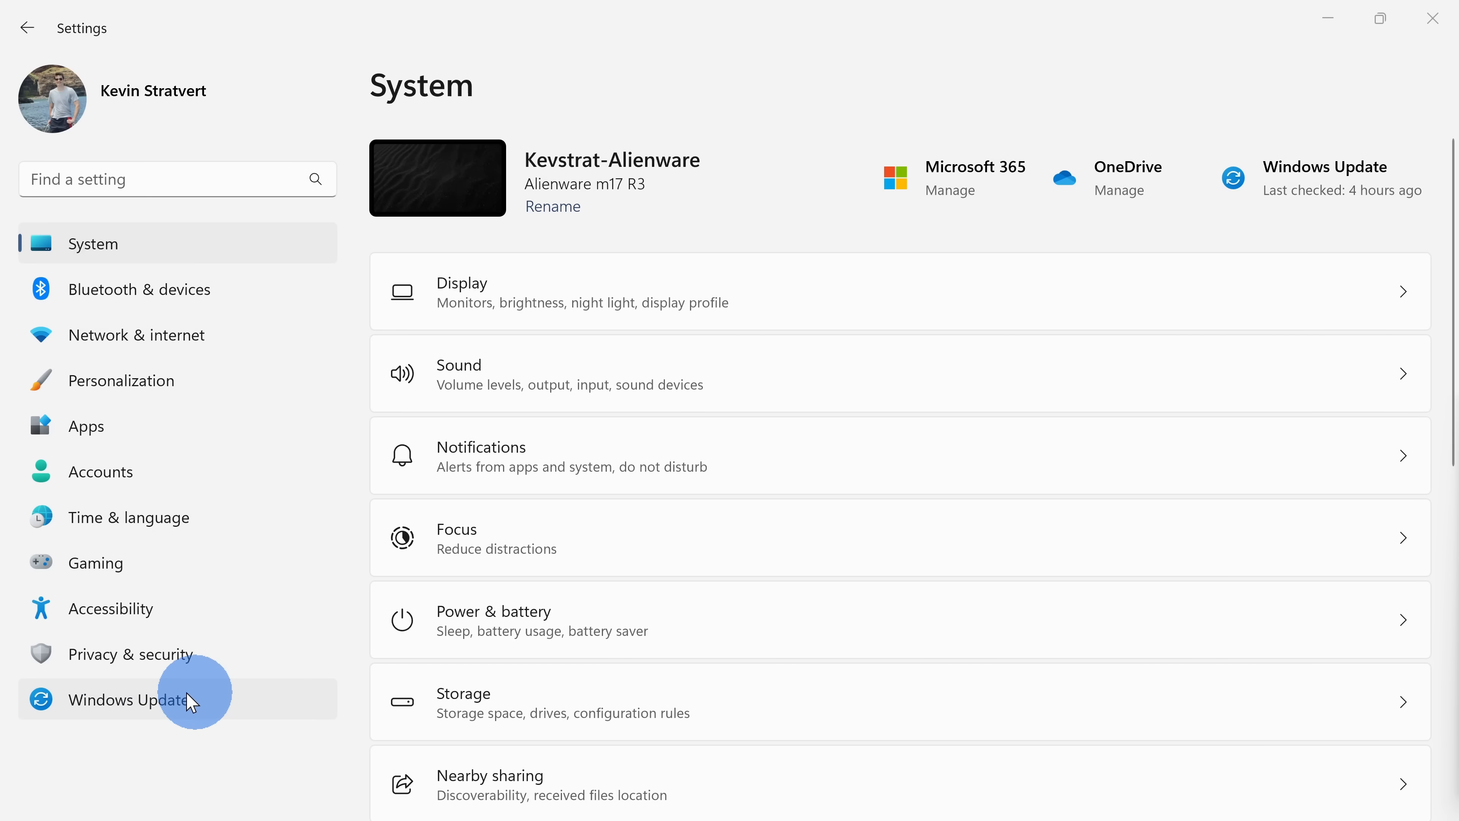